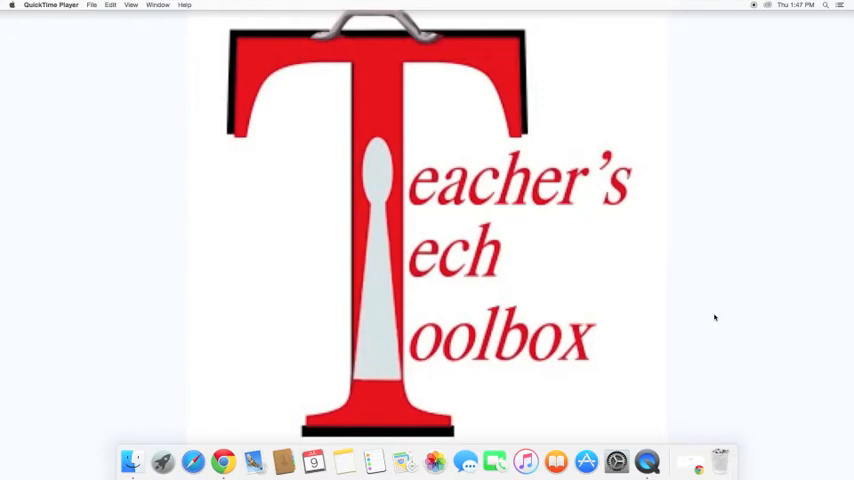
pyautogui.moveTo(233, 446)
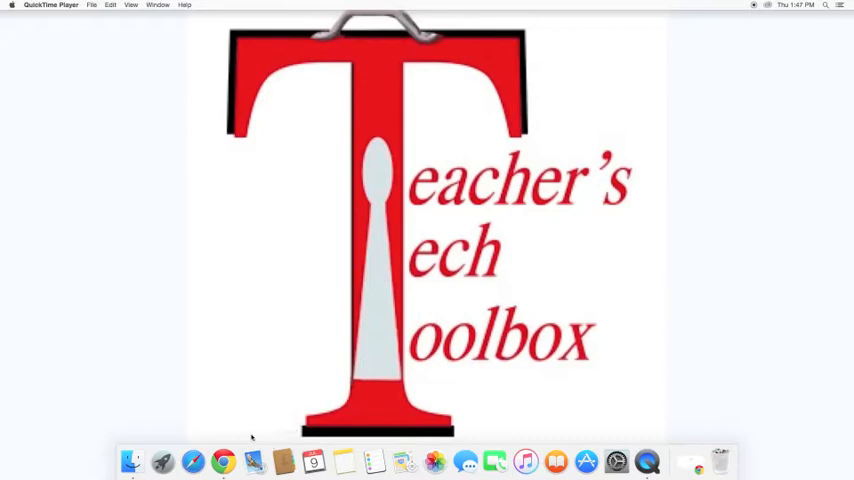
pyautogui.moveTo(221, 458)
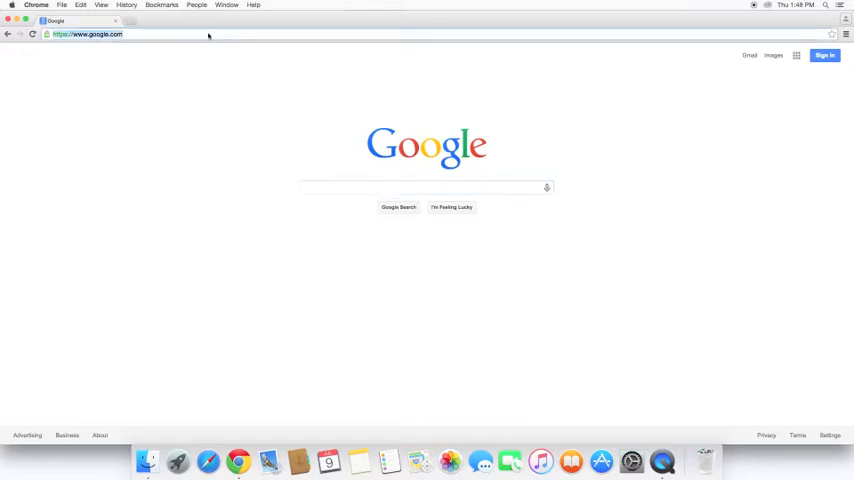
# Step: Navigate Chrome to the plickers.com home page
pyautogui.write('plickers')
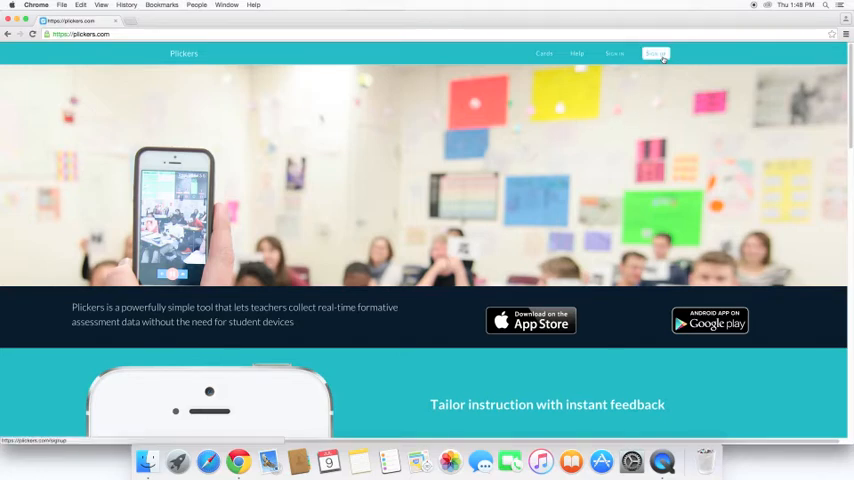
# Step: Sign up for a new Plickers teacher account with name, email and password
pyautogui.click(657, 53)
pyautogui.write('Tubel')
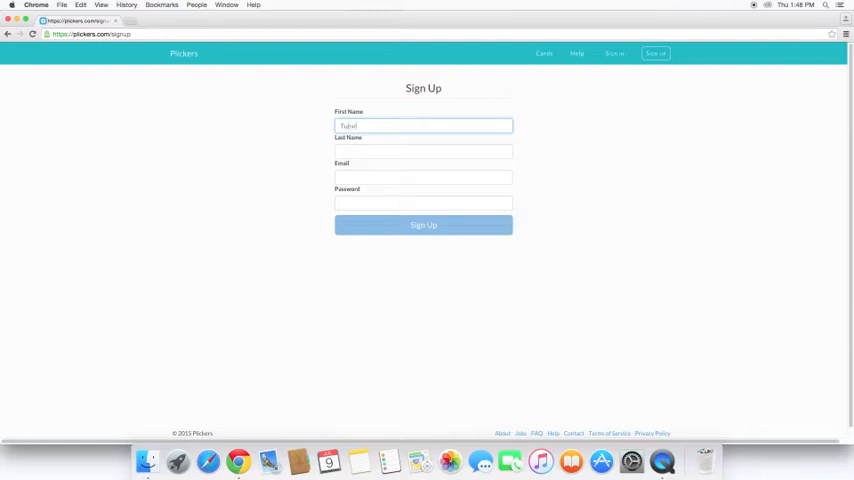
pyautogui.write('vertcatholic.org')
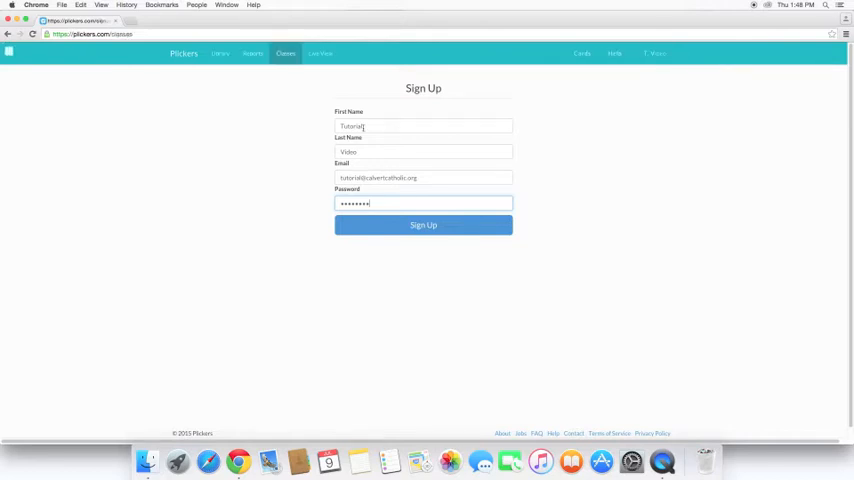
pyautogui.click(423, 224)
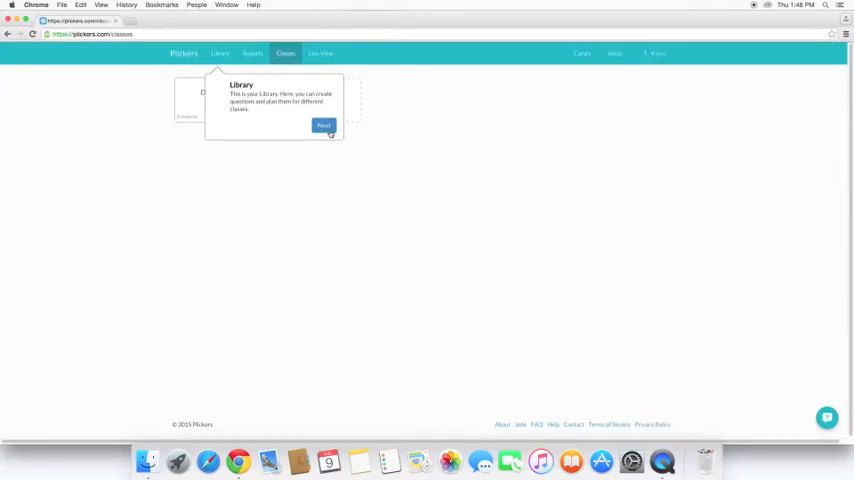
# Step: Step through the Library and Live View tour tips to close the welcome tour
pyautogui.click(323, 125)
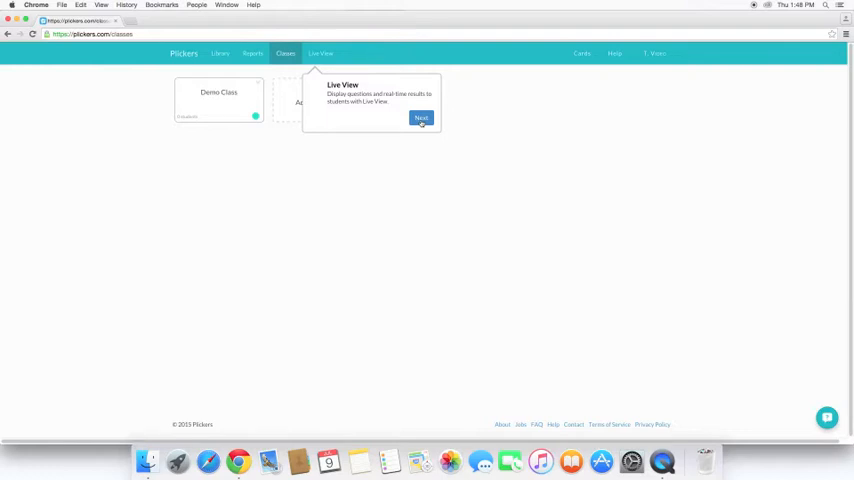
pyautogui.click(420, 118)
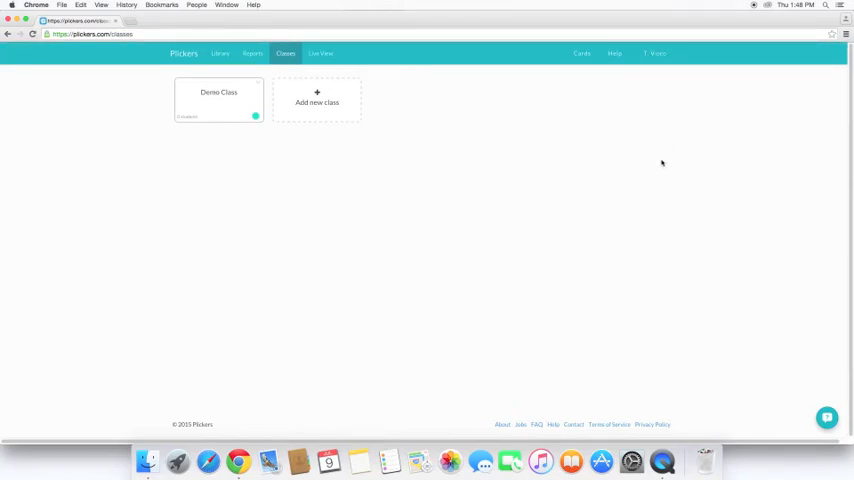
pyautogui.moveTo(663, 163)
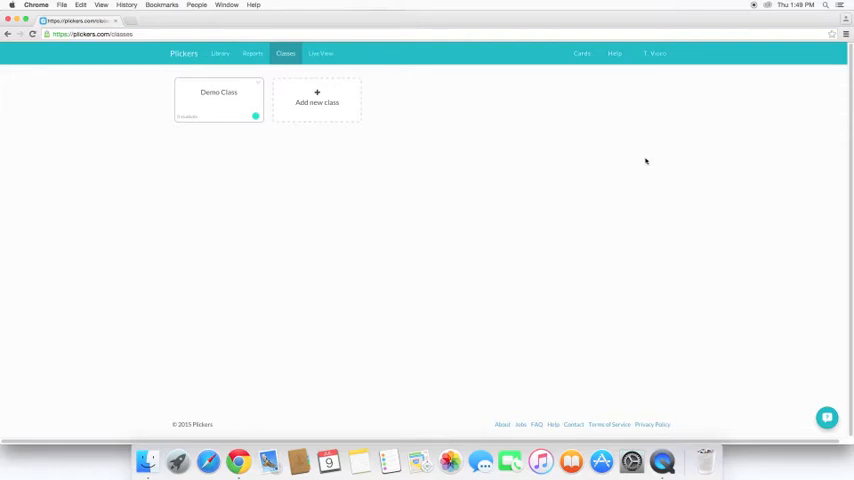
pyautogui.moveTo(618, 152)
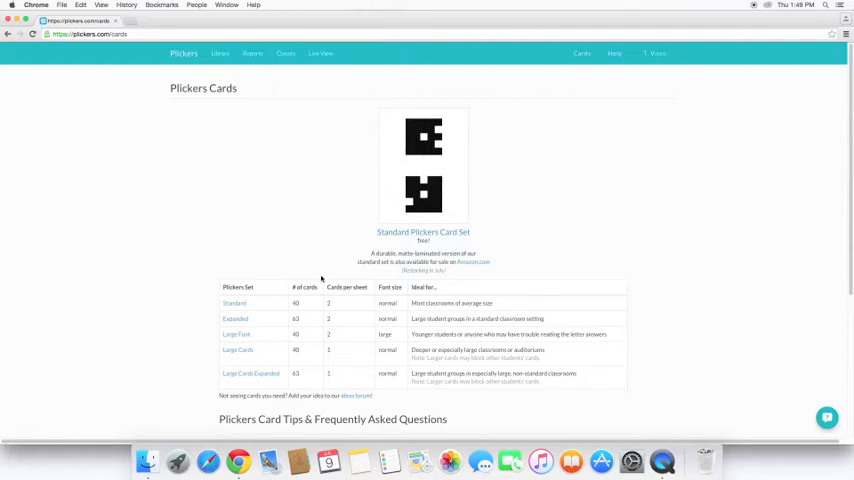
pyautogui.moveTo(329, 268)
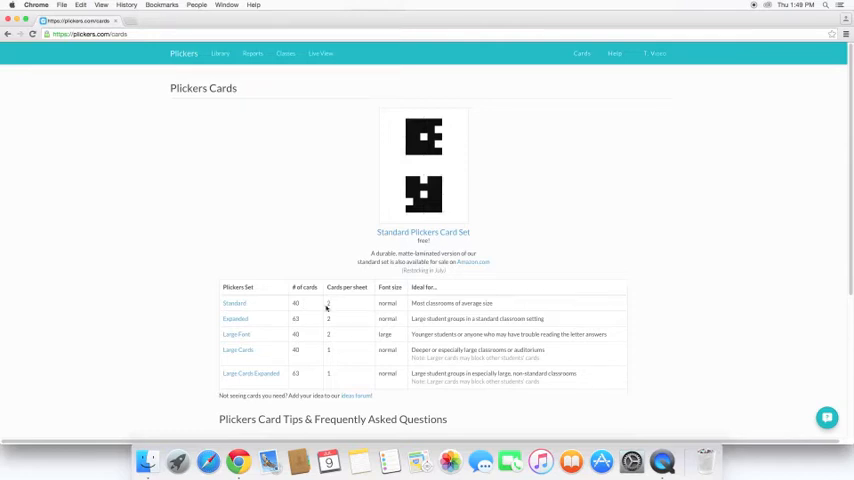
pyautogui.moveTo(342, 294)
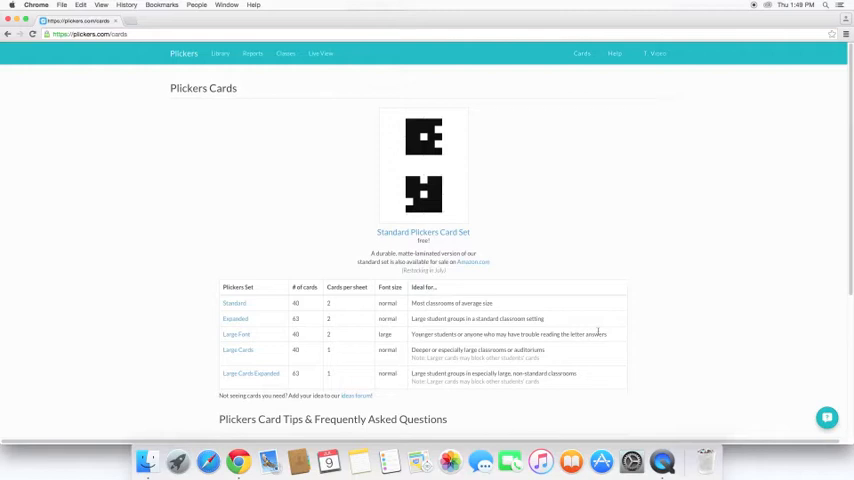
pyautogui.moveTo(236, 350)
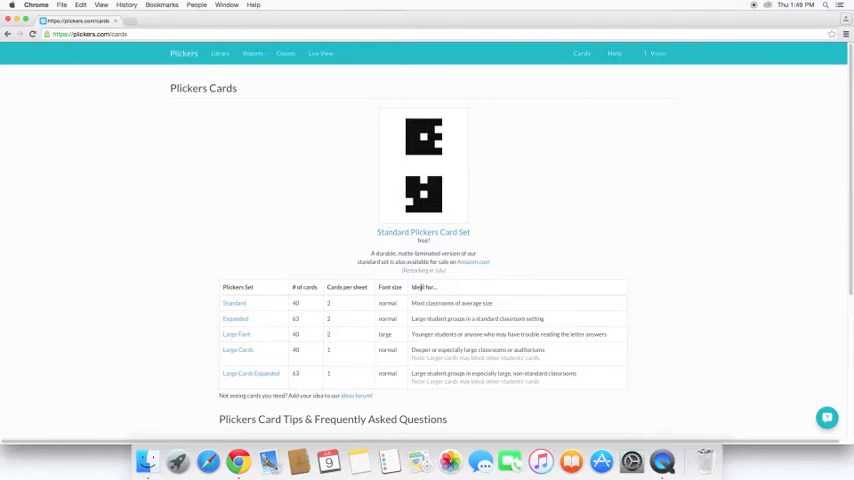
pyautogui.moveTo(495, 369)
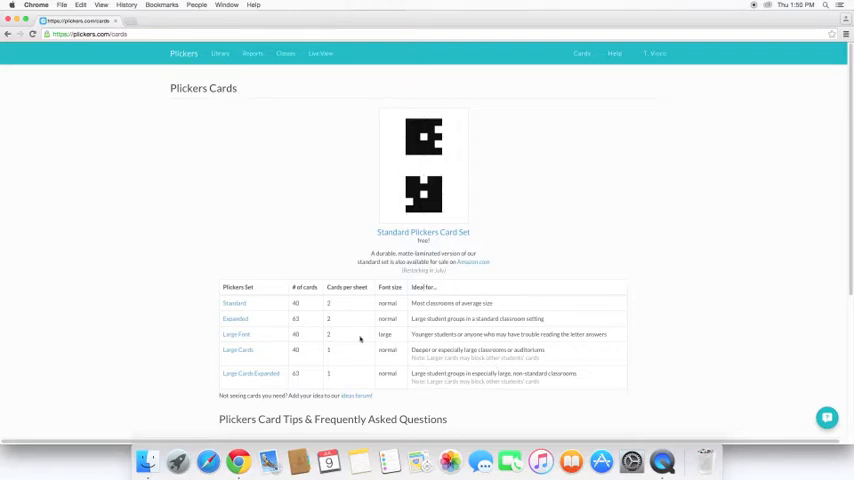
pyautogui.moveTo(234, 303)
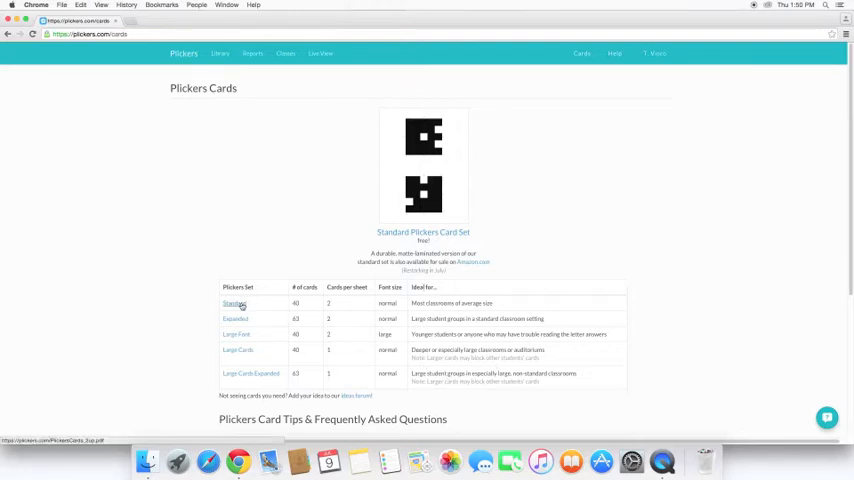
# Step: View the Standard card set PDF and scroll through its pages of cards
pyautogui.click(234, 303)
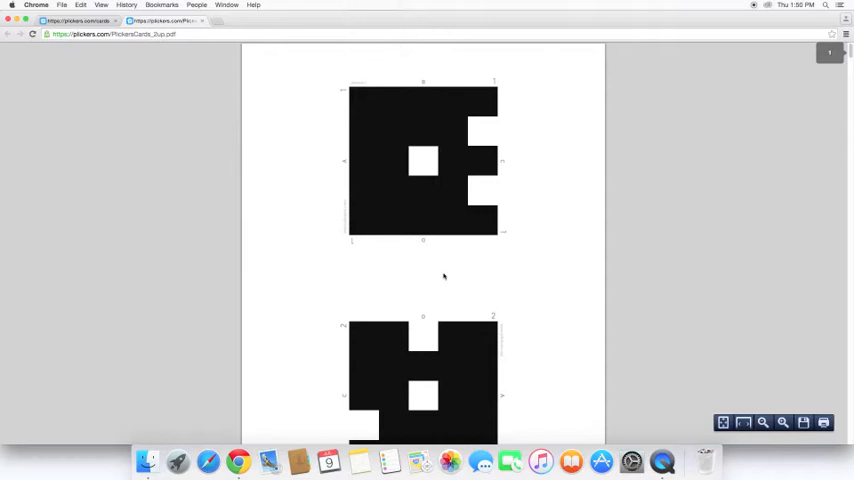
pyautogui.moveTo(537, 147)
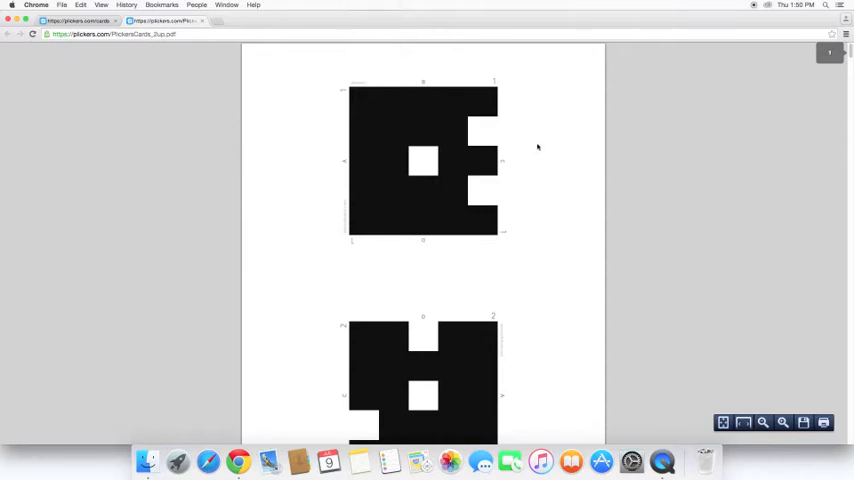
pyautogui.scroll(-3)
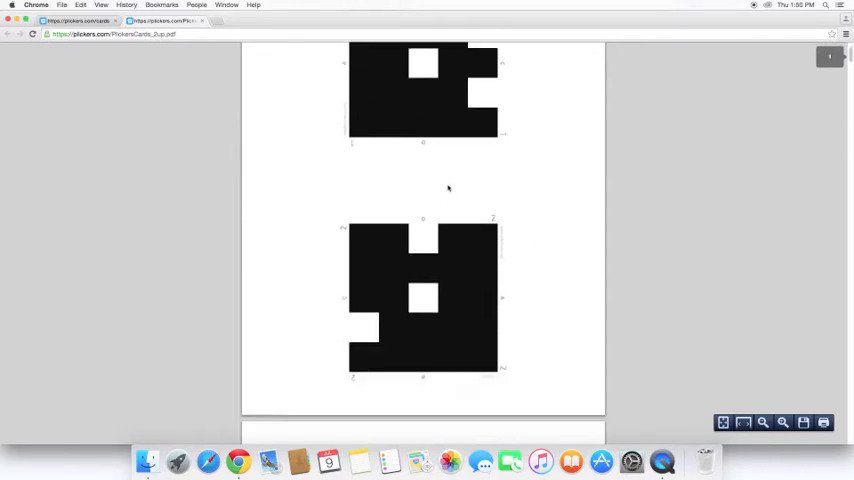
pyautogui.scroll(-3)
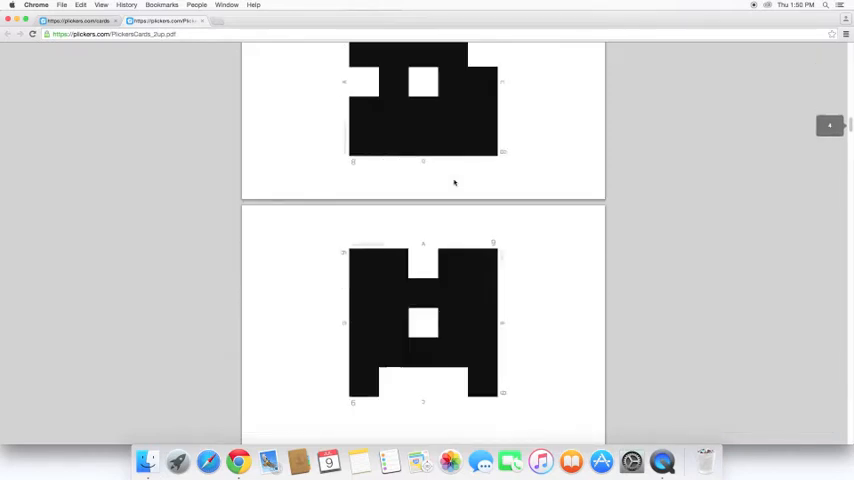
pyautogui.moveTo(448, 187)
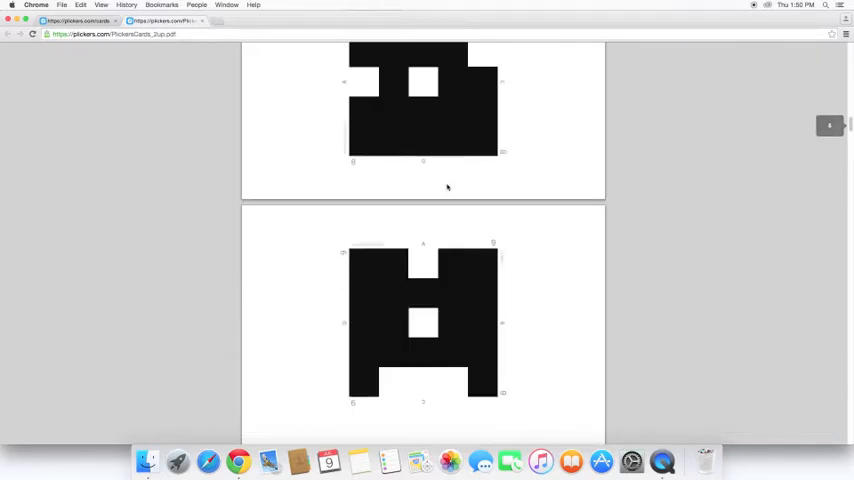
pyautogui.scroll(-3)
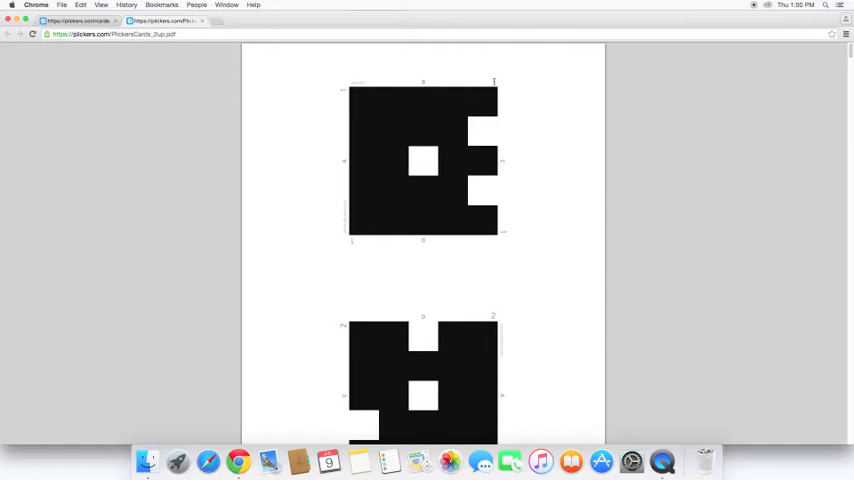
pyautogui.moveTo(351, 186)
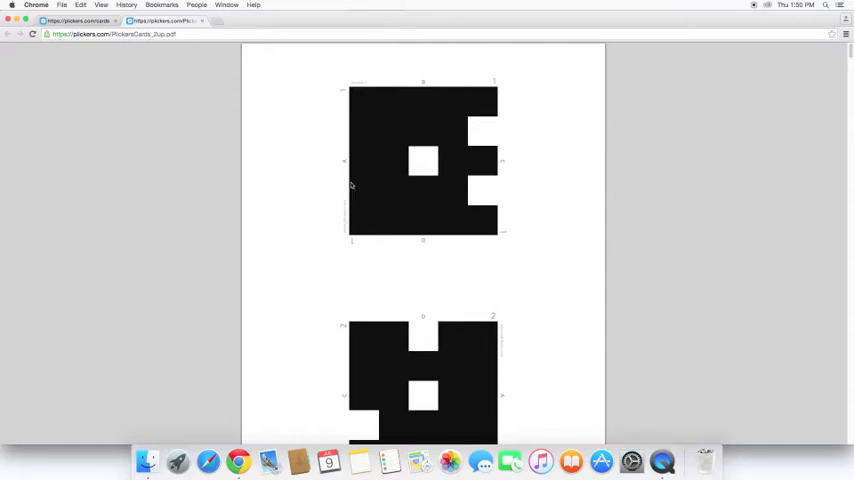
pyautogui.moveTo(448, 98)
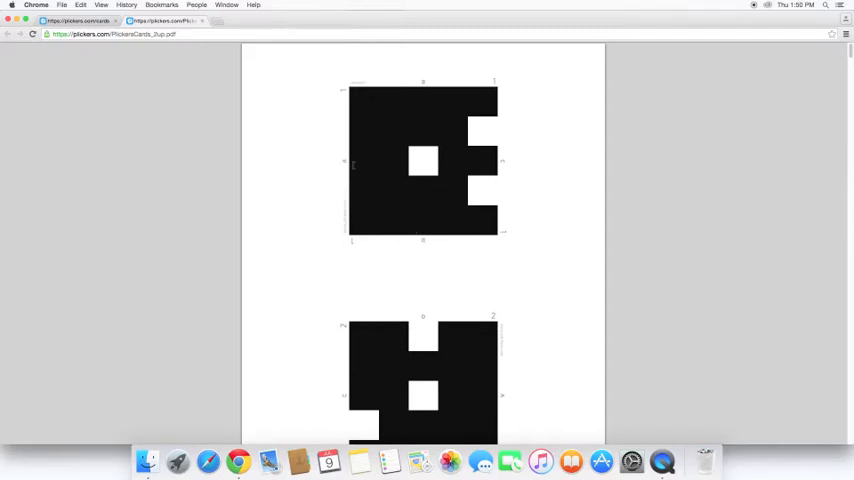
pyautogui.moveTo(398, 195)
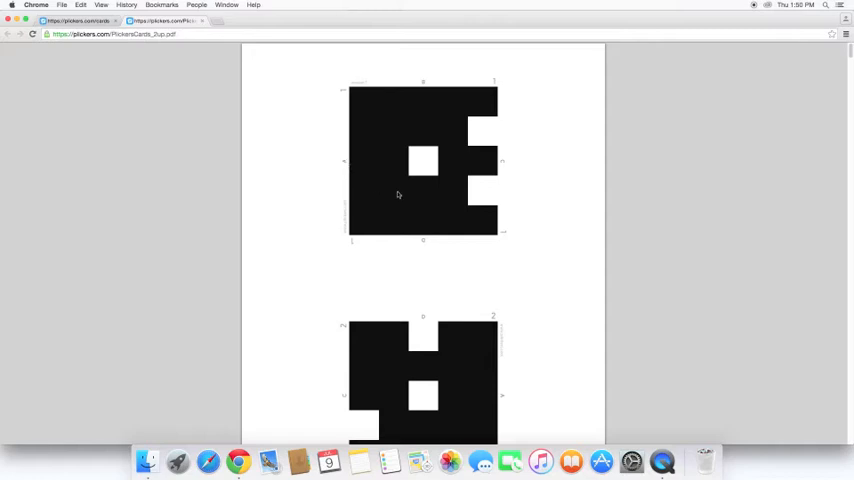
pyautogui.moveTo(445, 222)
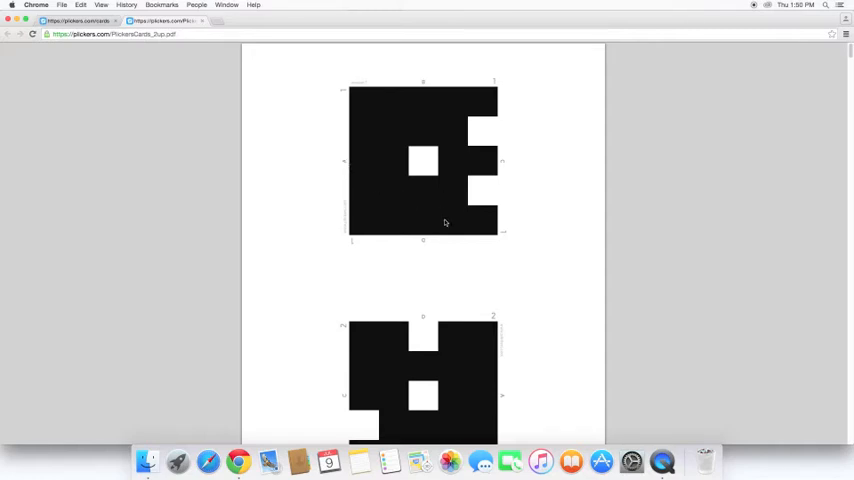
pyautogui.moveTo(273, 110)
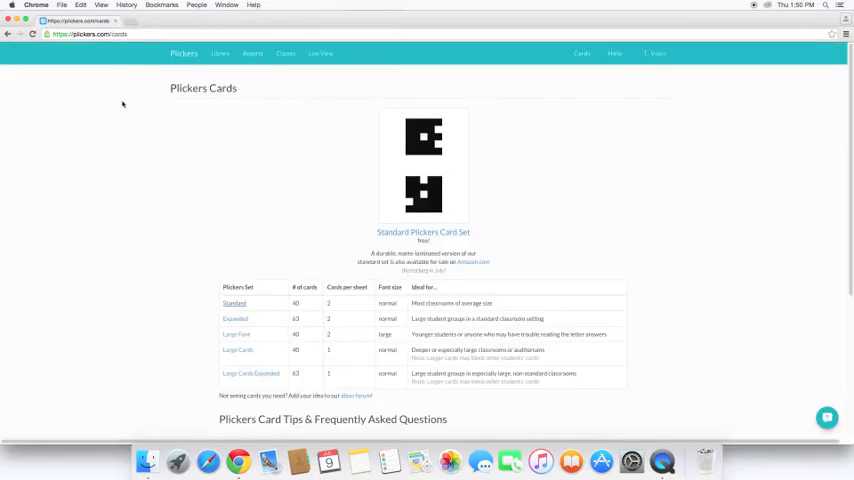
pyautogui.moveTo(230, 247)
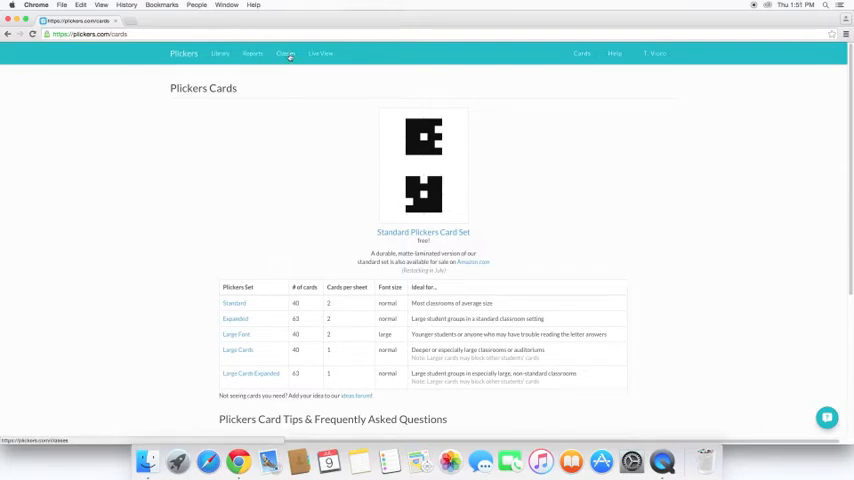
# Step: Return to the Classes page listing Demo Class
pyautogui.click(286, 52)
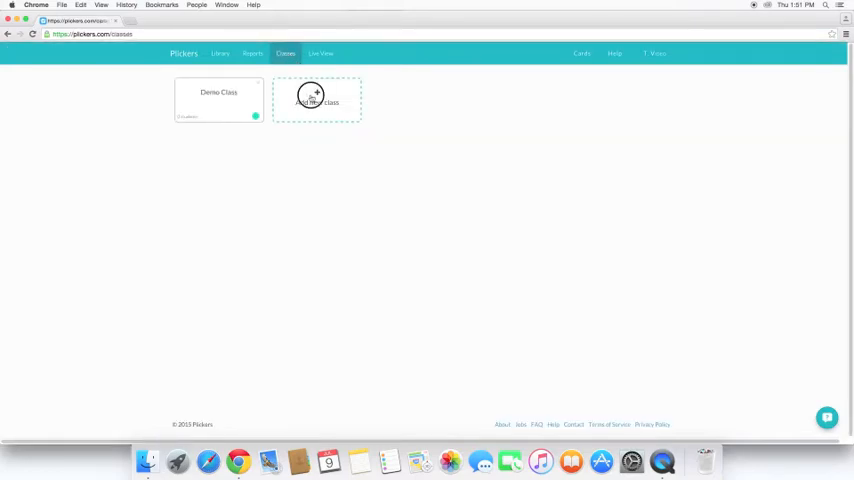
# Step: Create class 'Tutorial Video' with Year and Subject set to Other and save it
pyautogui.click(313, 97)
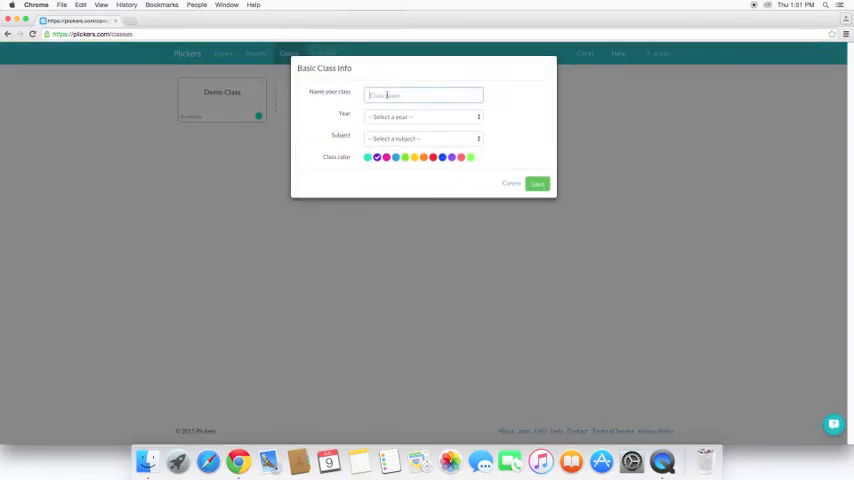
pyautogui.write('Tull')
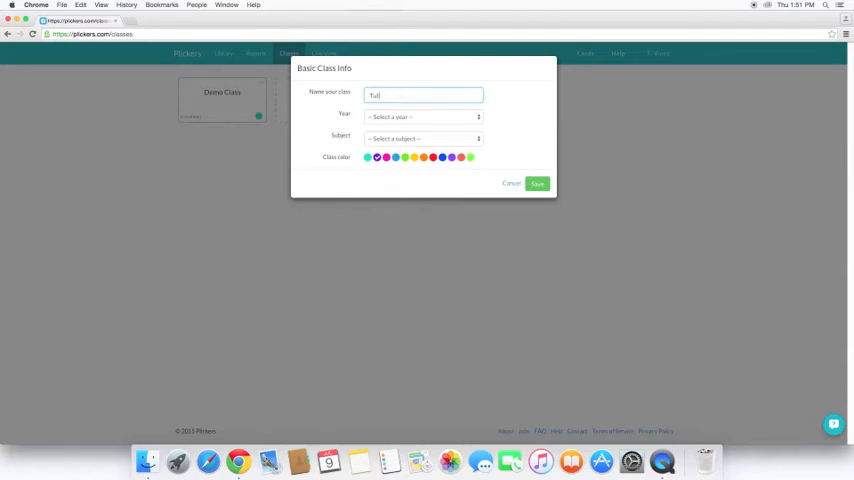
pyautogui.write('Tutorial')
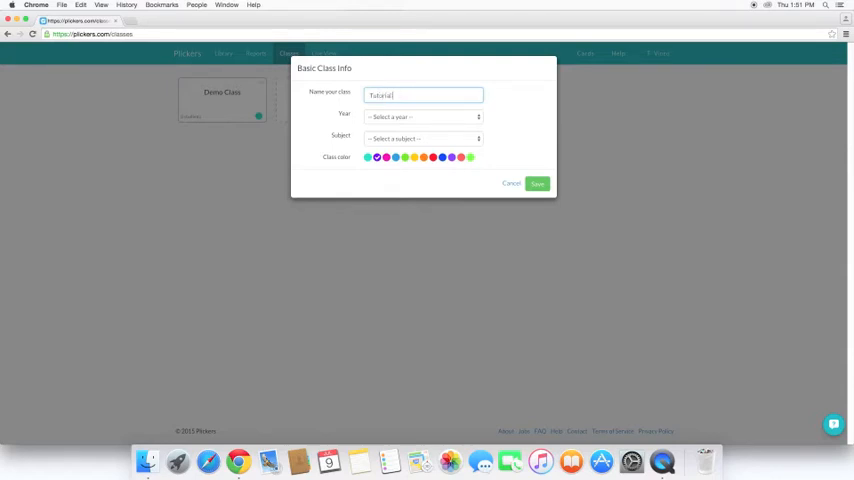
pyautogui.write('Video')
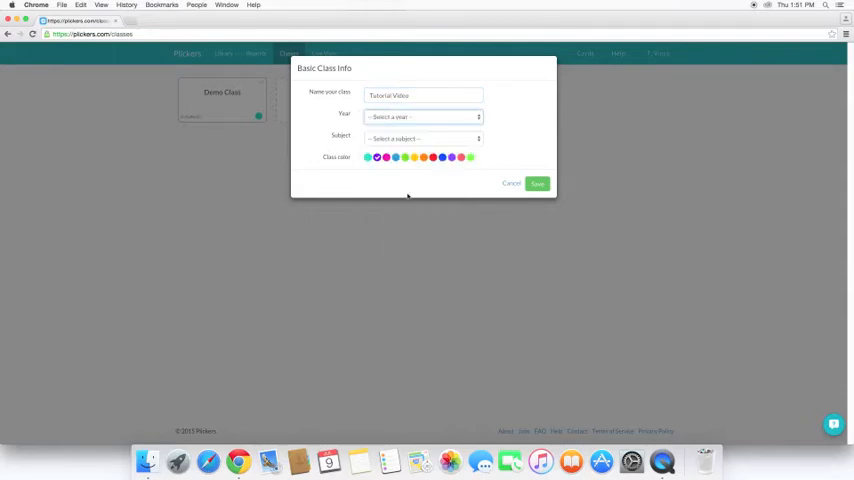
pyautogui.click(420, 138)
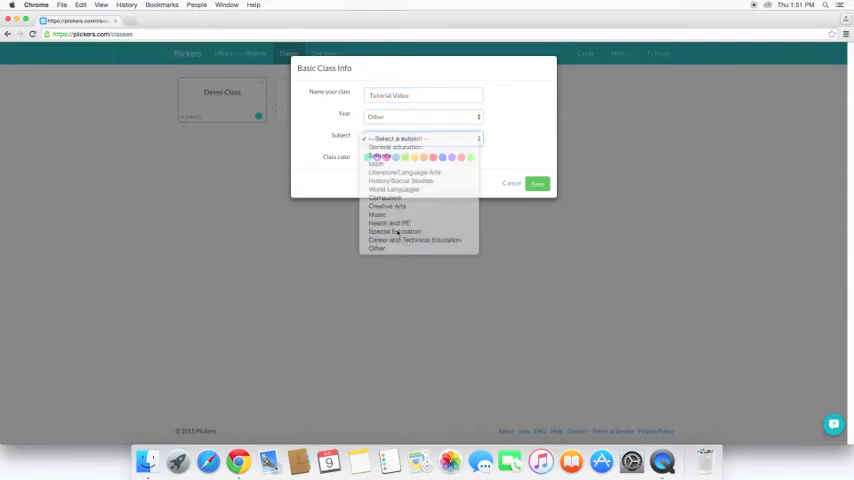
pyautogui.click(376, 248)
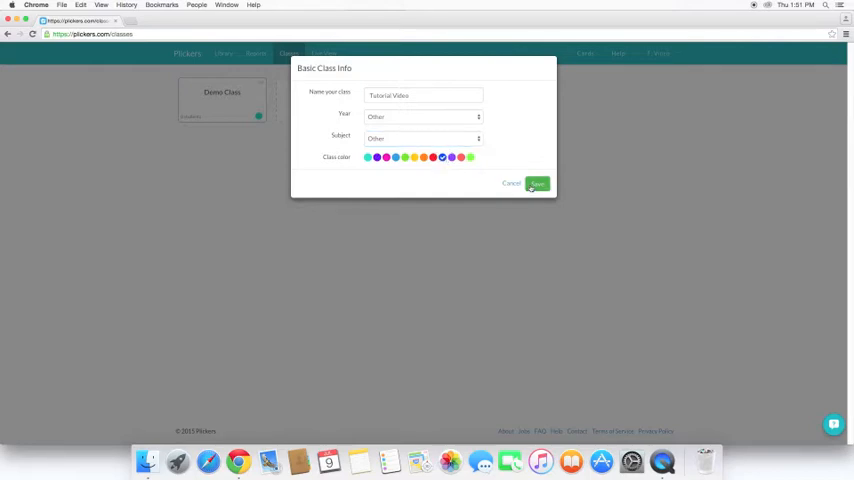
pyautogui.click(538, 184)
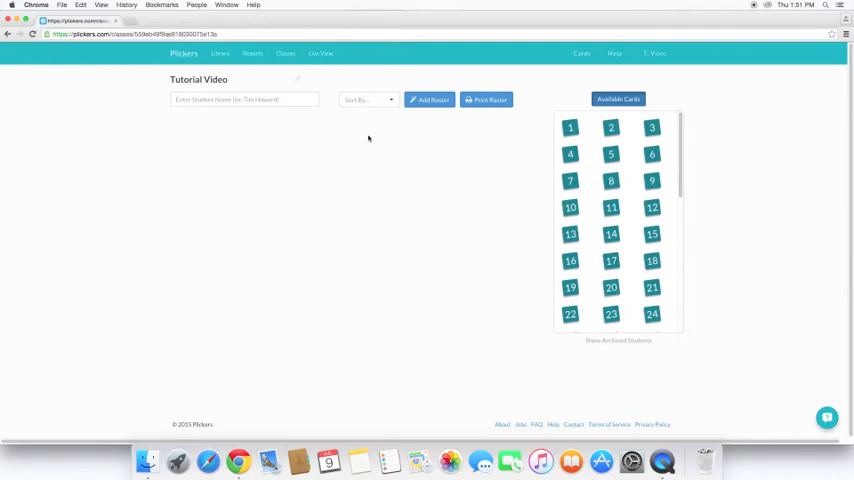
# Step: Add a blank Chrome tab next to the Tutorial Video class page
pyautogui.click(243, 99)
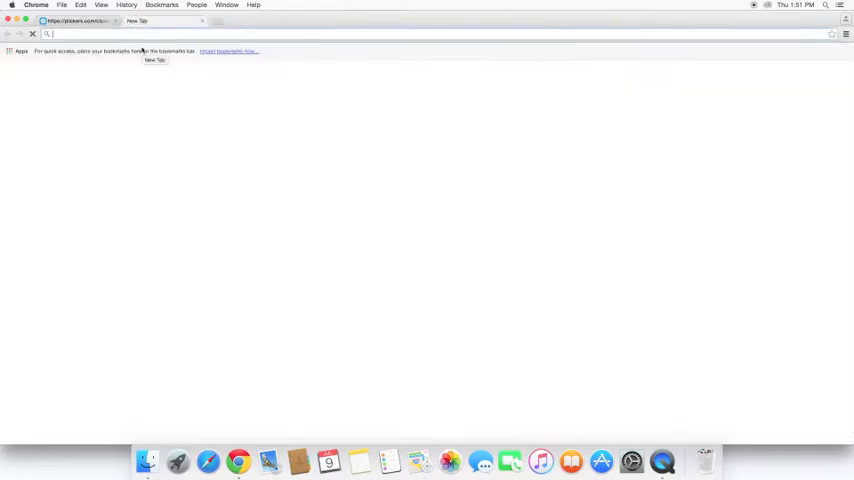
# Step: Generate ten names on random-name-generator.info and select the list for copying
pyautogui.write('random name generator')
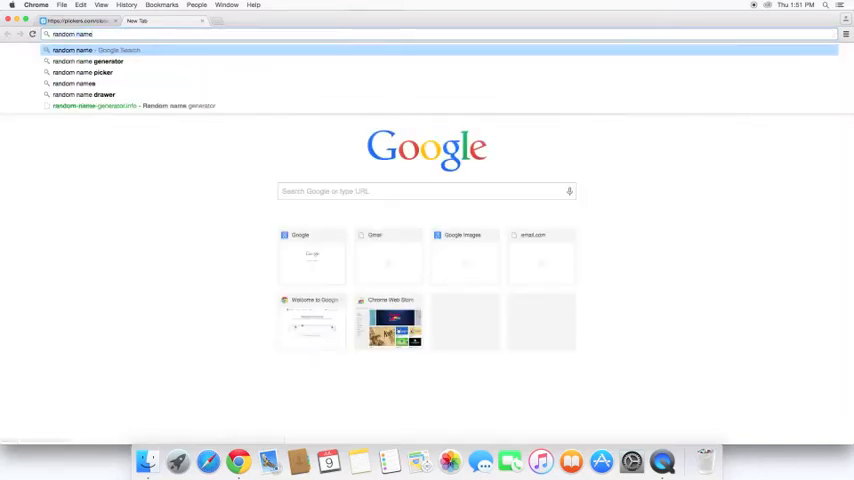
pyautogui.click(88, 61)
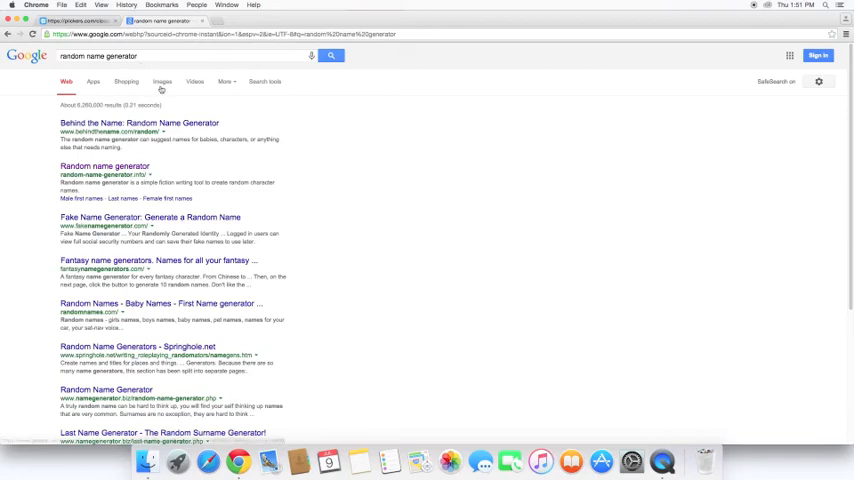
pyautogui.click(104, 166)
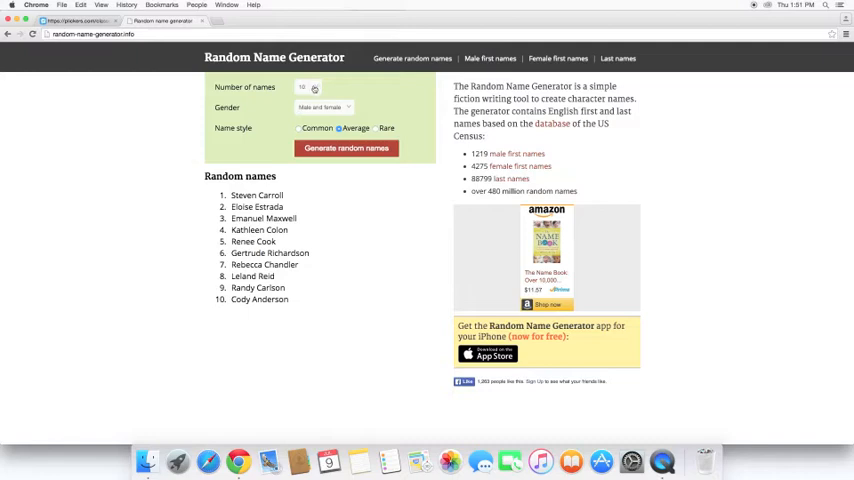
pyautogui.click(346, 148)
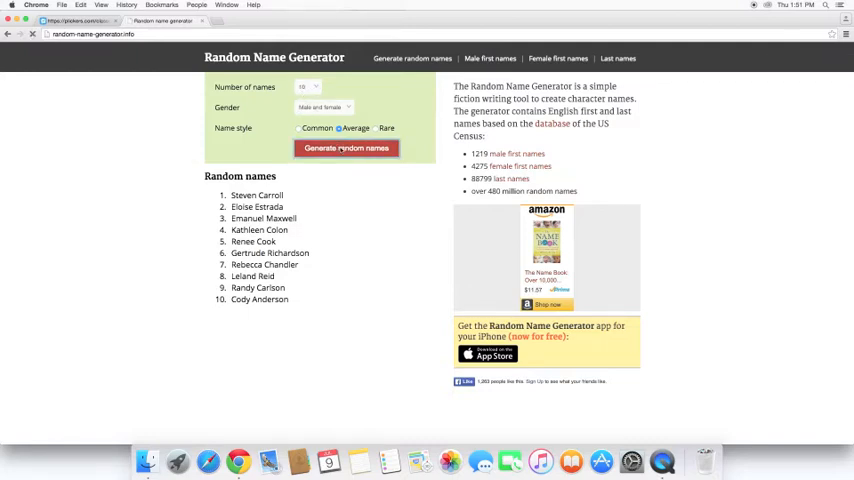
pyautogui.click(346, 148)
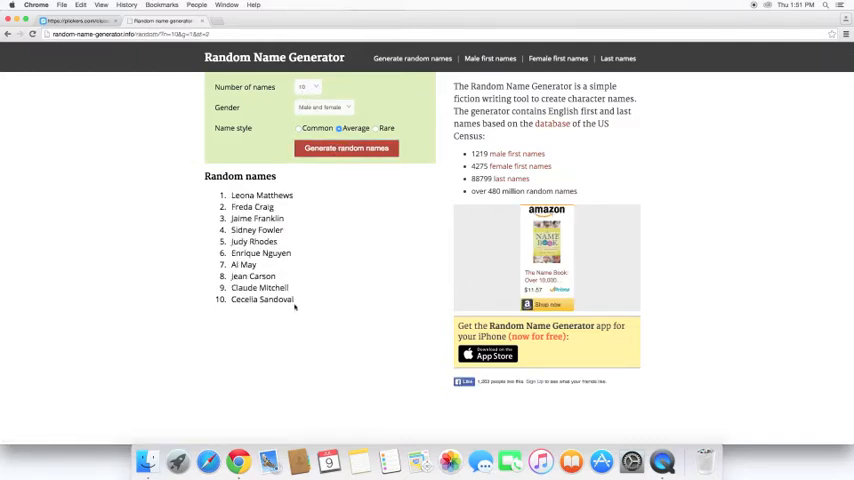
pyautogui.moveTo(230, 195); pyautogui.dragTo(294, 299)
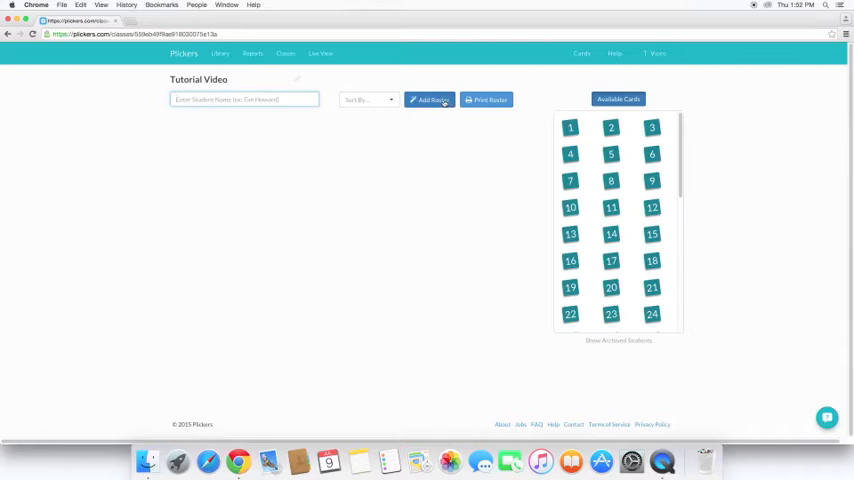
# Step: Paste the ten generated names into Add Roster and save, assigning cards 1–10
pyautogui.click(429, 99)
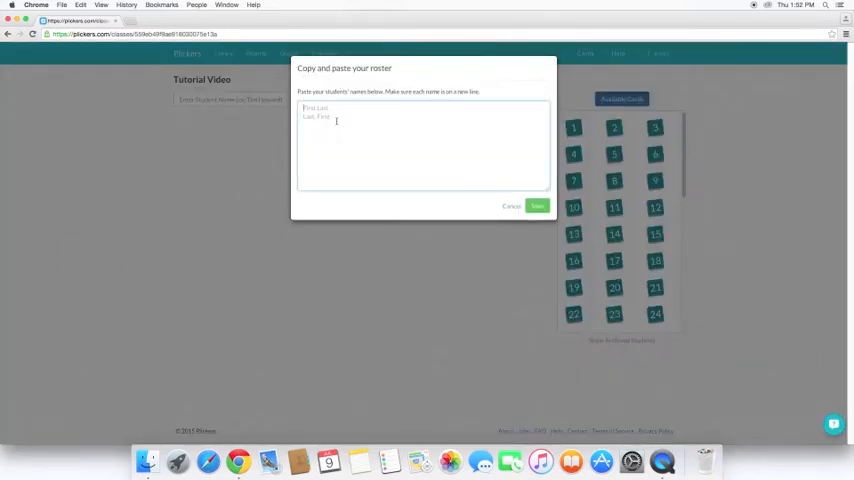
pyautogui.write('Leona Matthews')
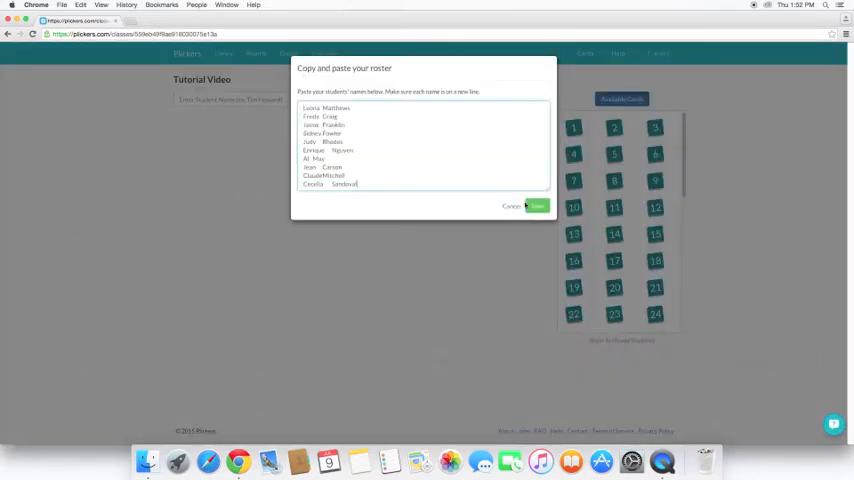
pyautogui.click(532, 206)
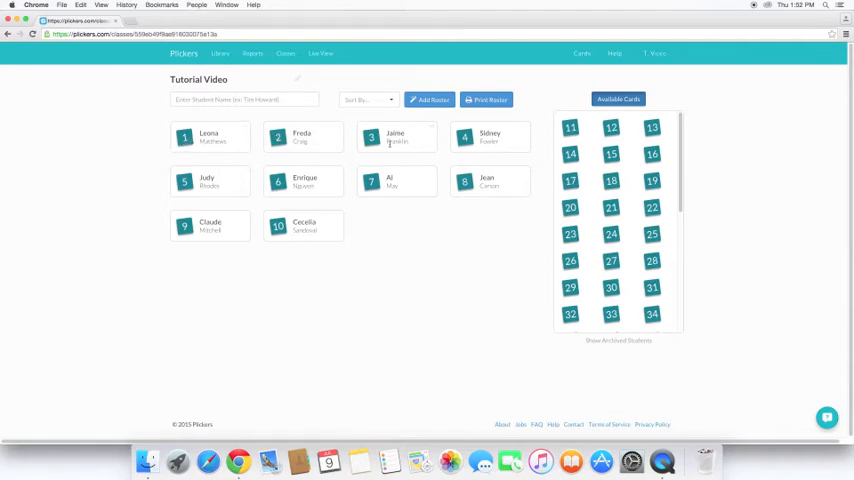
pyautogui.moveTo(550, 211)
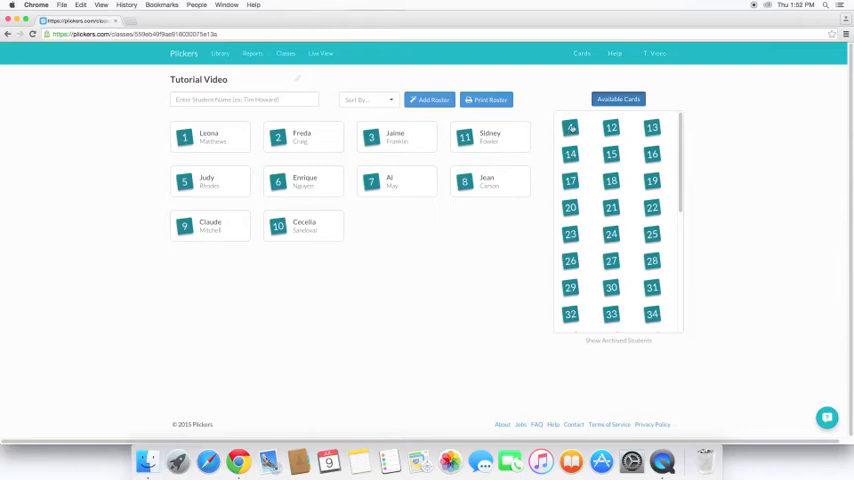
pyautogui.click(466, 138)
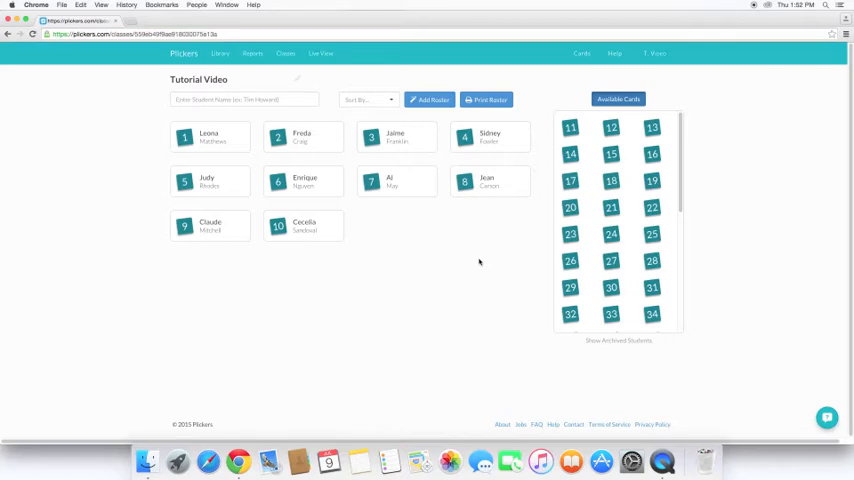
pyautogui.moveTo(472, 262)
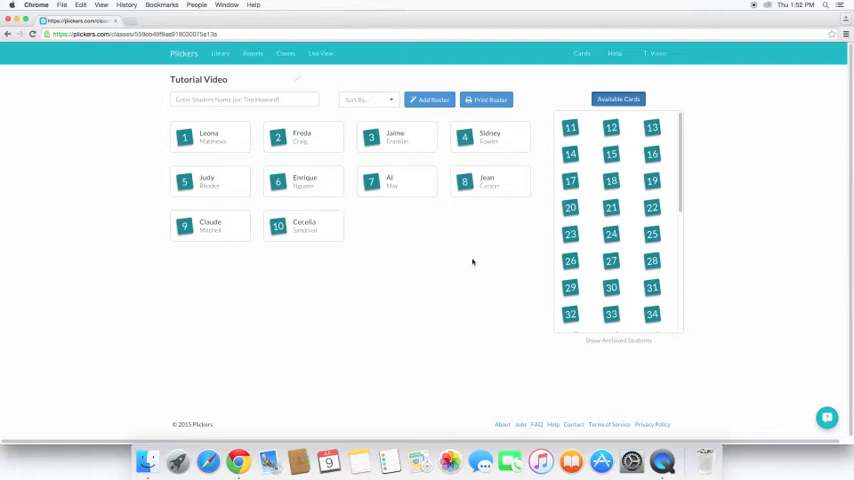
pyautogui.moveTo(412, 253)
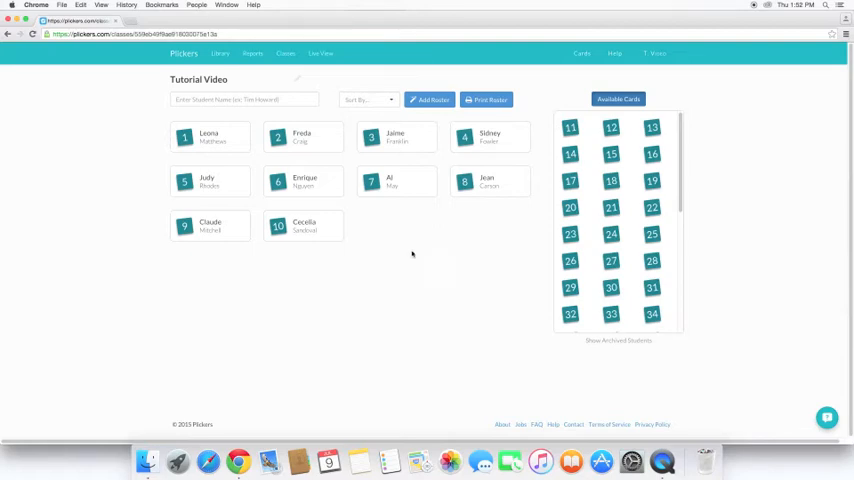
pyautogui.moveTo(386, 220)
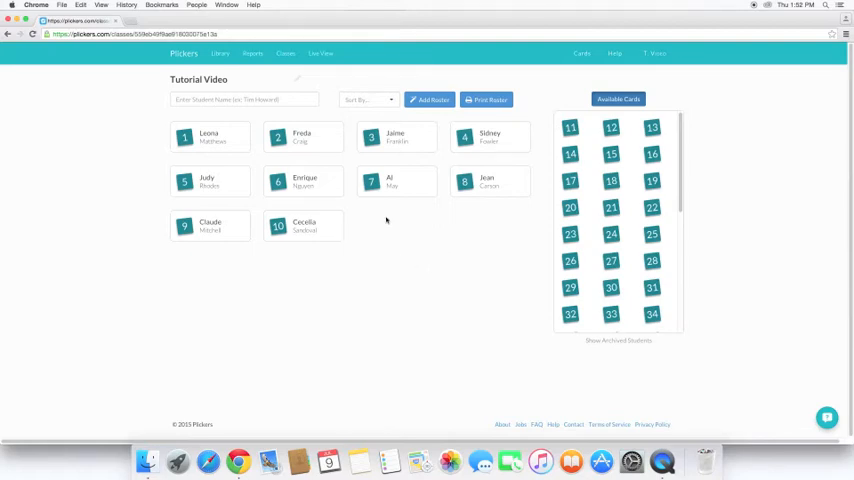
pyautogui.click(228, 53)
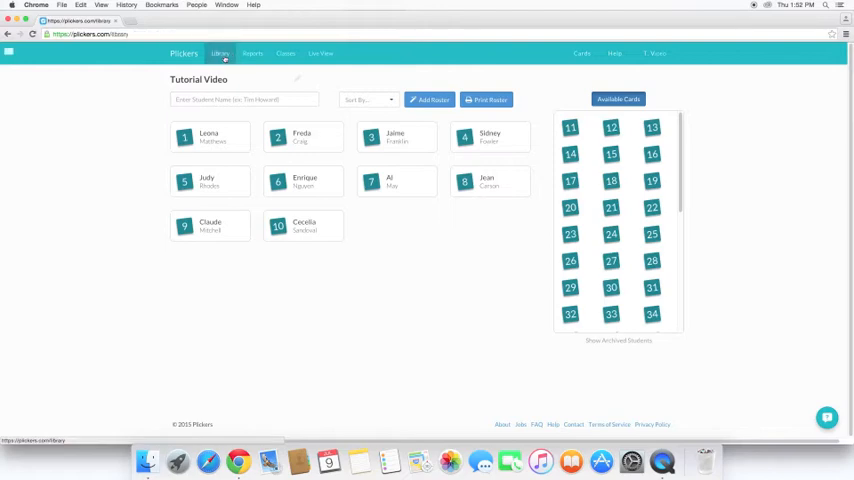
# Step: Create a new library question 'Question 1' with answers a to d
pyautogui.click(224, 53)
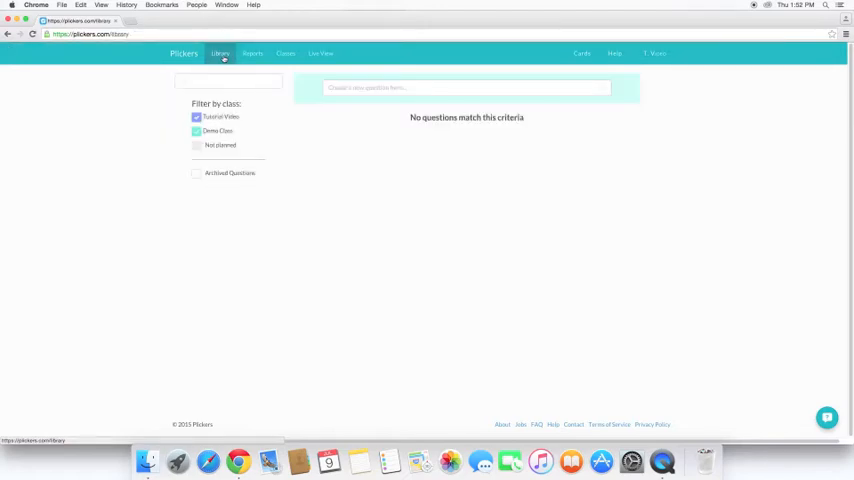
pyautogui.moveTo(428, 199)
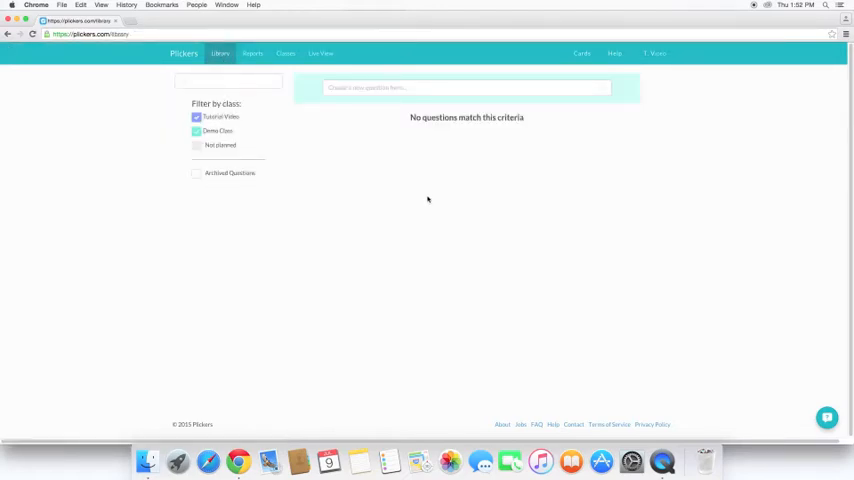
pyautogui.moveTo(447, 194)
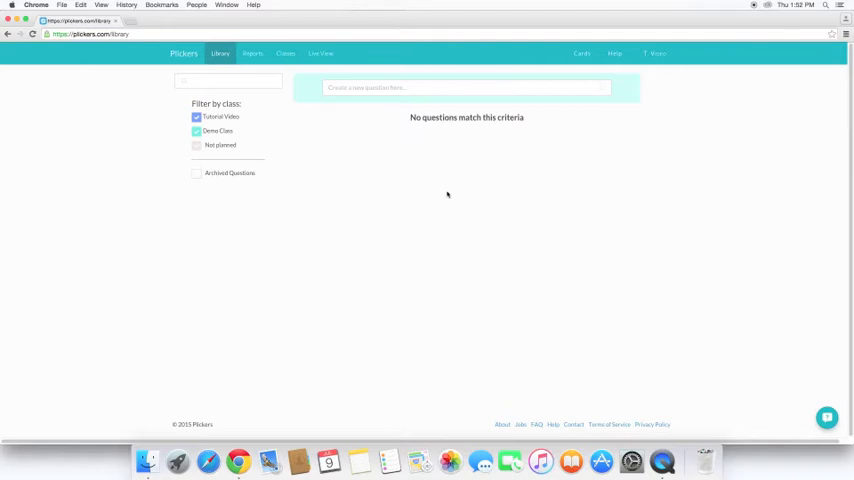
pyautogui.moveTo(454, 179)
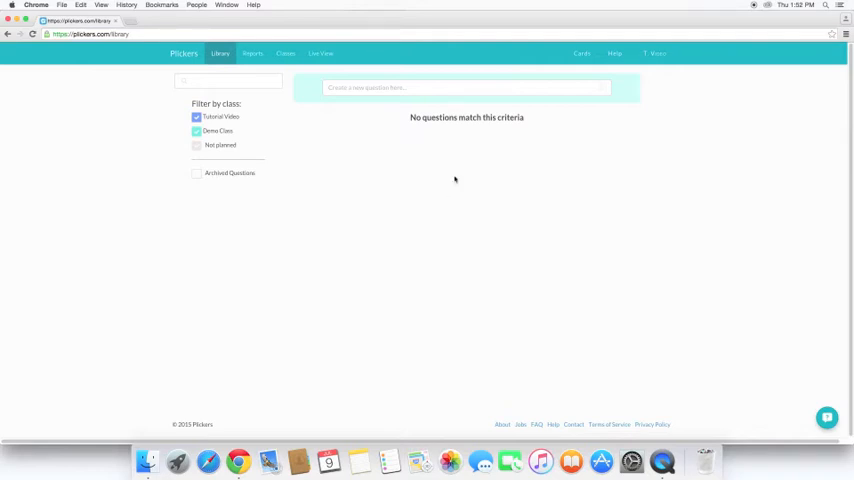
pyautogui.click(466, 88)
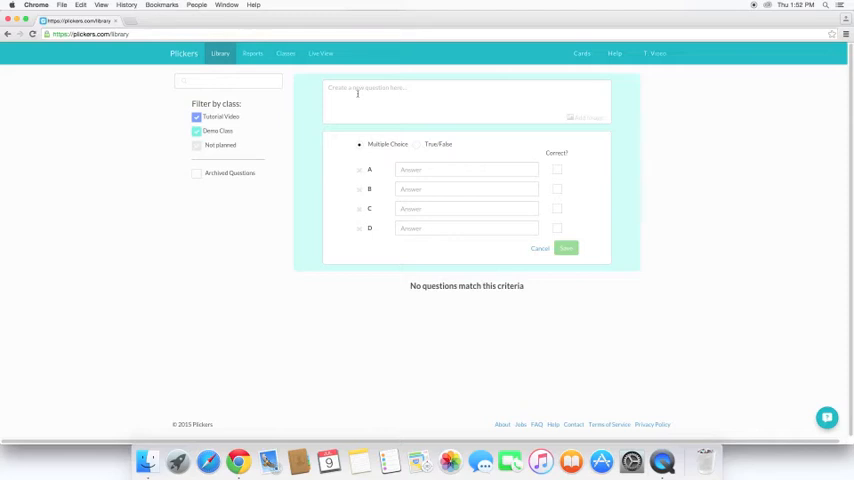
pyautogui.write('Questions')
pyautogui.write('d')
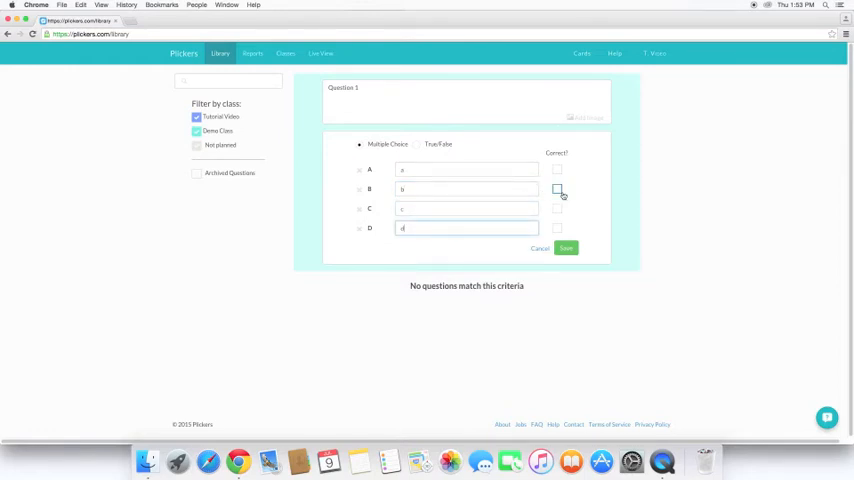
# Step: Mark B correct, save the question and add it to the Tutorial Video plan
pyautogui.click(557, 189)
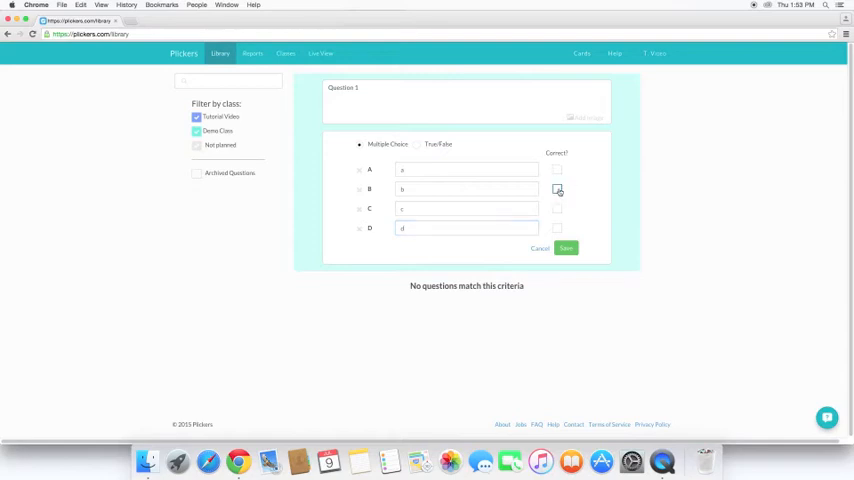
pyautogui.click(558, 190)
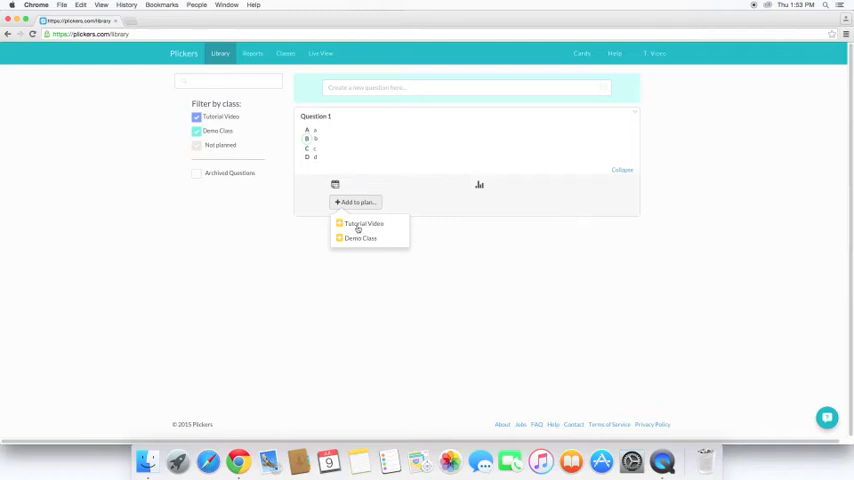
pyautogui.click(362, 223)
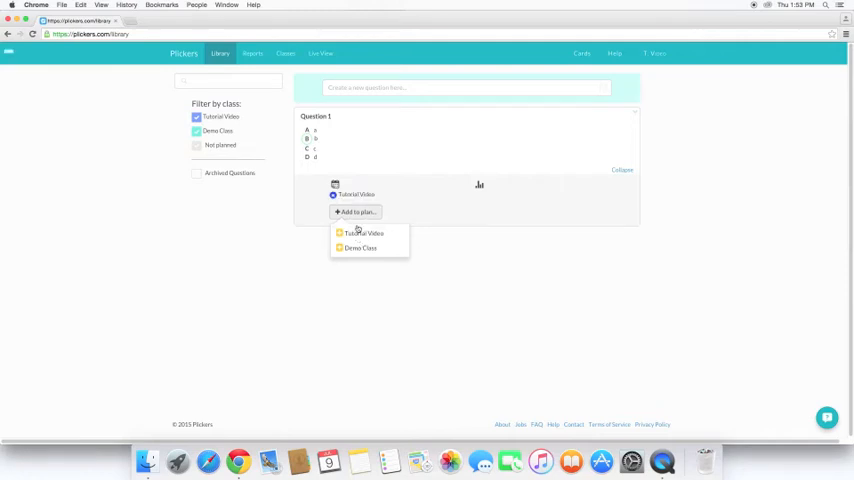
pyautogui.moveTo(506, 271)
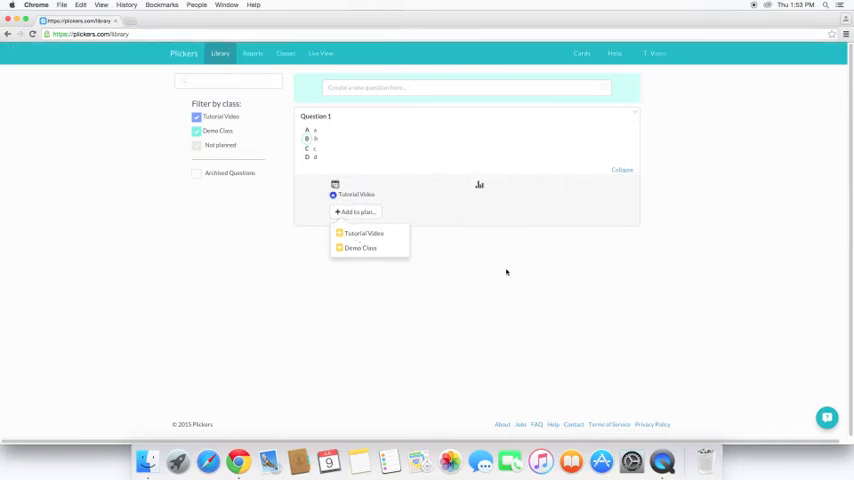
pyautogui.moveTo(501, 269)
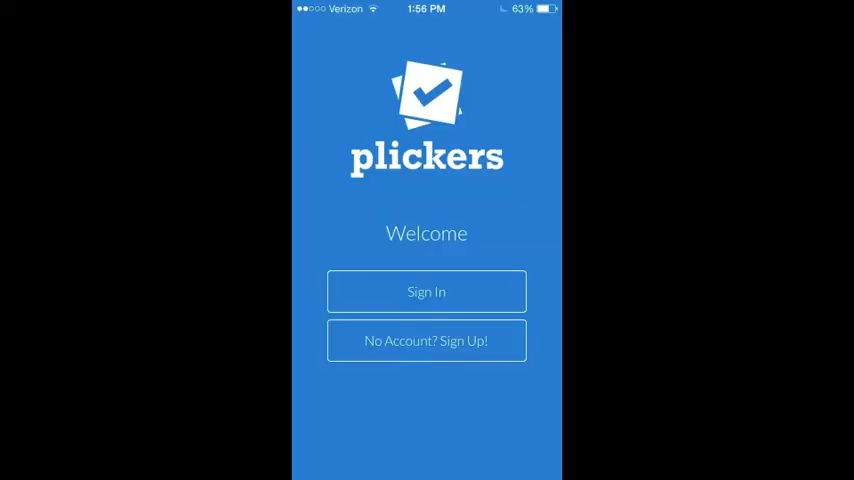
# Step: Sign in, scan the students' cards for Question 1 in Tutorial Video and keep the 4 of 10 responses
pyautogui.click(426, 291)
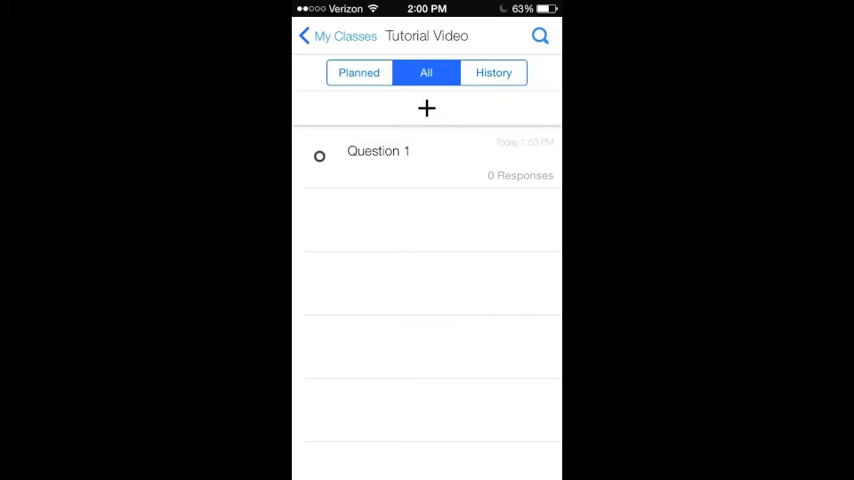
pyautogui.click(377, 151)
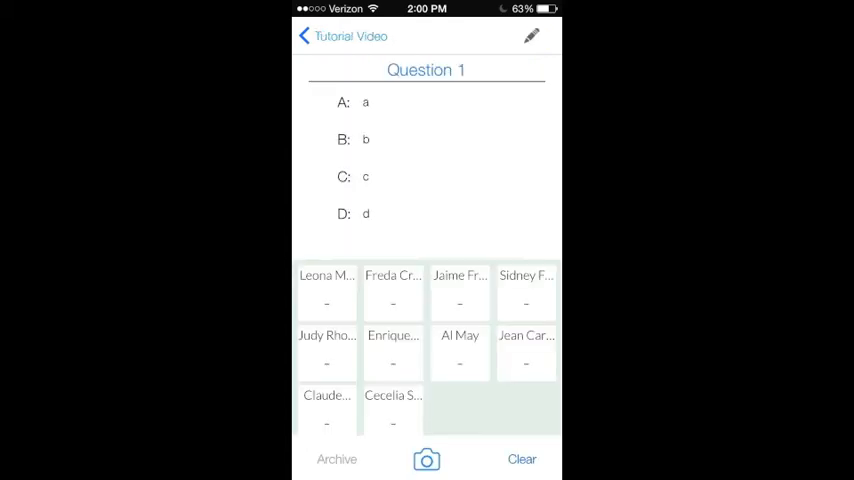
pyautogui.click(425, 459)
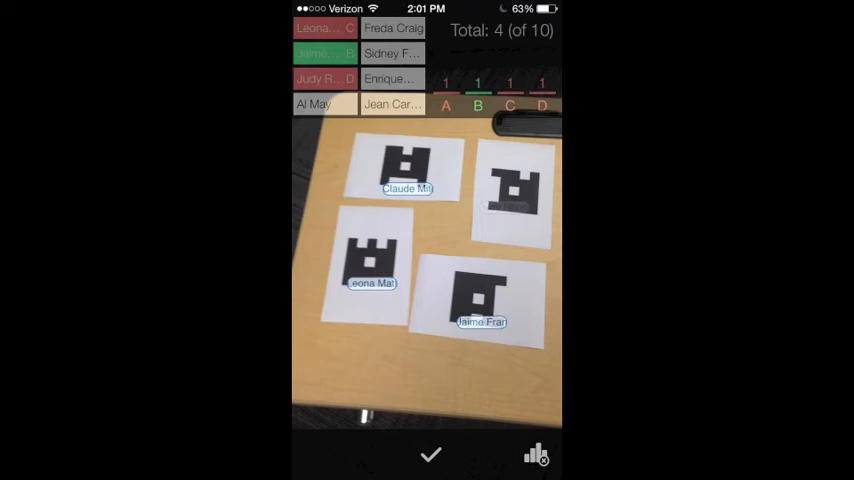
pyautogui.click(437, 456)
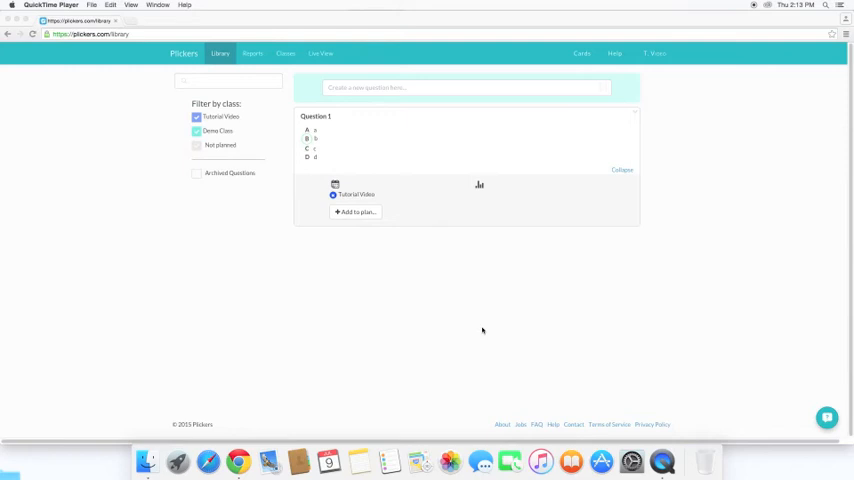
pyautogui.moveTo(334, 78)
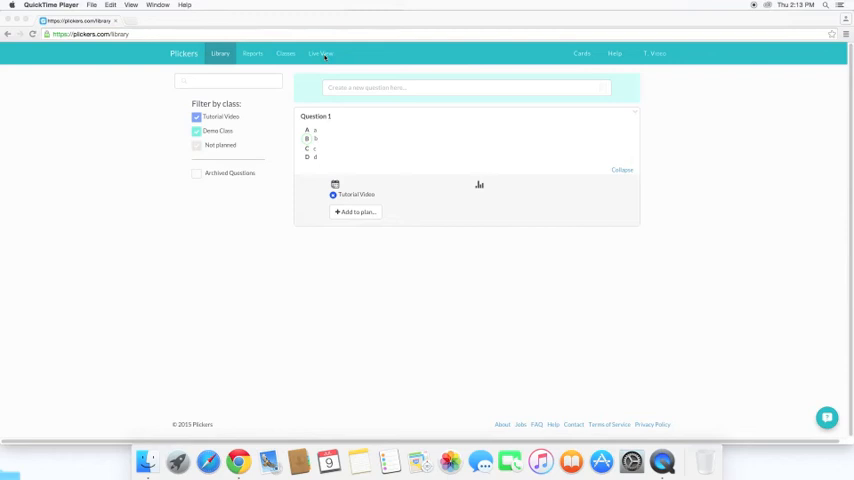
# Step: Reveal B as correct per student in Live View, then on the response graph with 4 of 10 votes
pyautogui.click(321, 53)
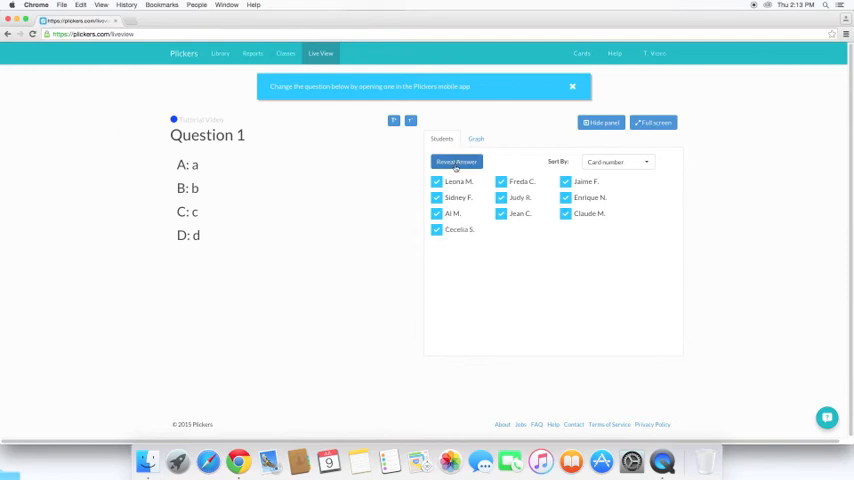
pyautogui.click(455, 162)
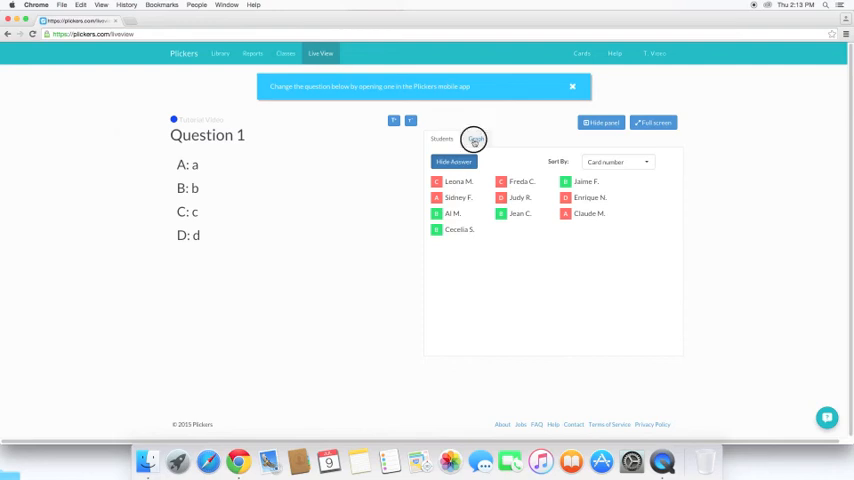
pyautogui.click(475, 139)
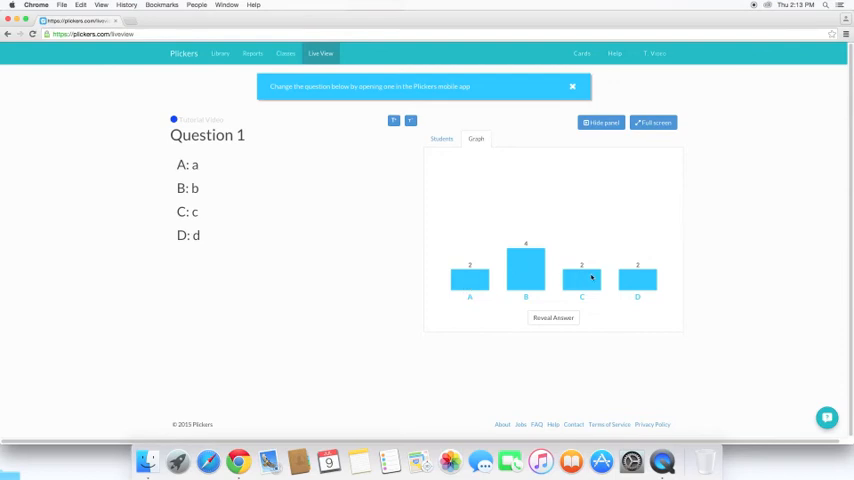
pyautogui.click(552, 317)
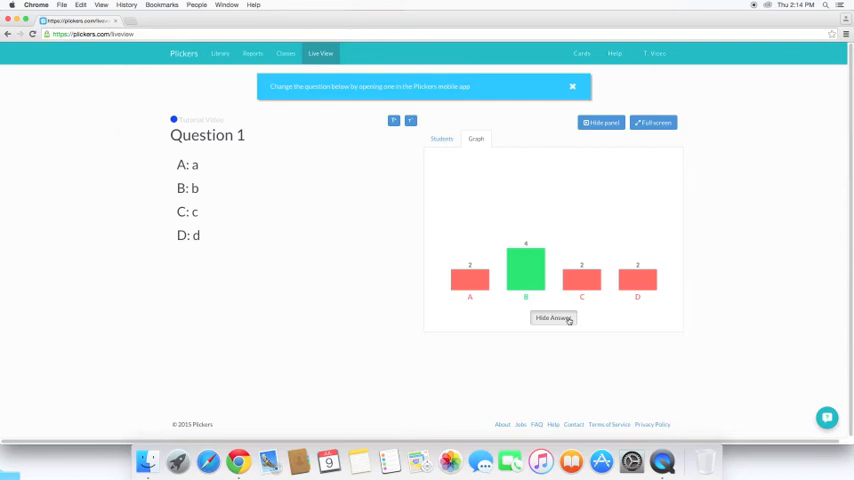
pyautogui.click(551, 318)
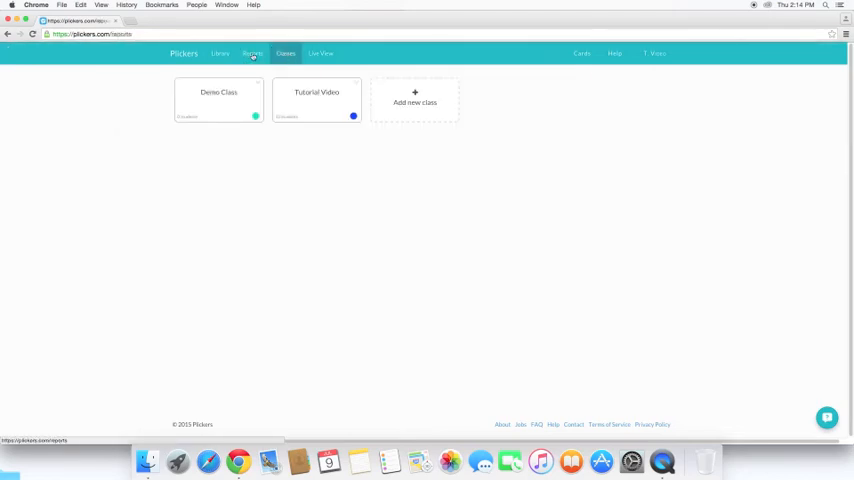
# Step: Filter Reports with archived included to Tutorial Video only, showing Question 1 at 40% correct
pyautogui.click(252, 53)
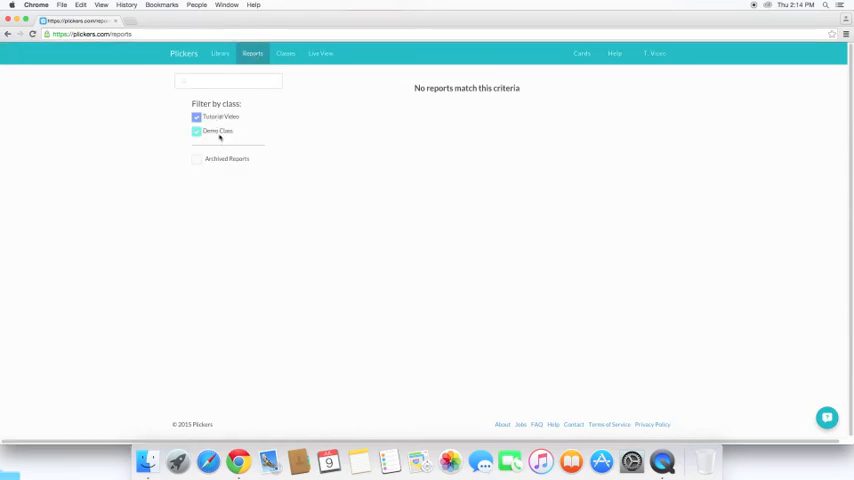
pyautogui.click(195, 158)
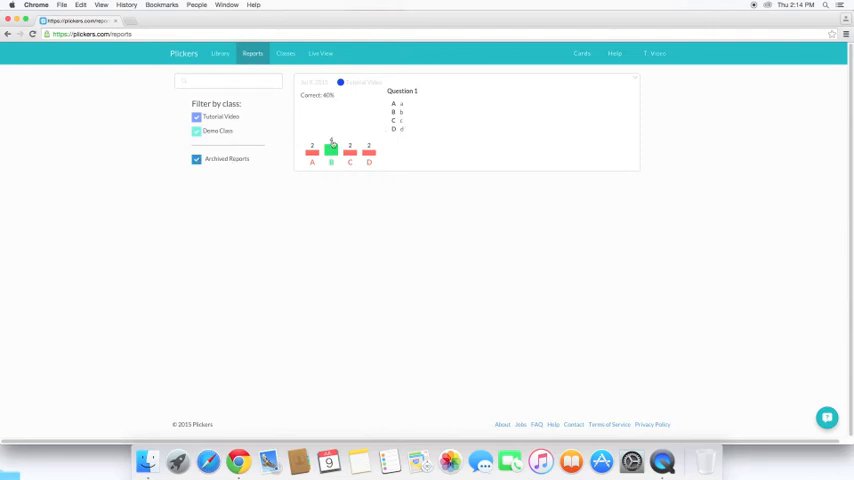
pyautogui.click(196, 117)
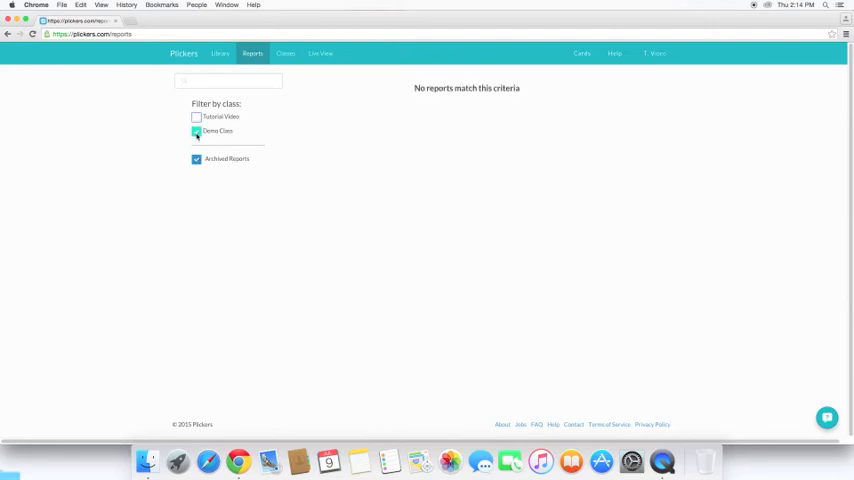
pyautogui.click(196, 116)
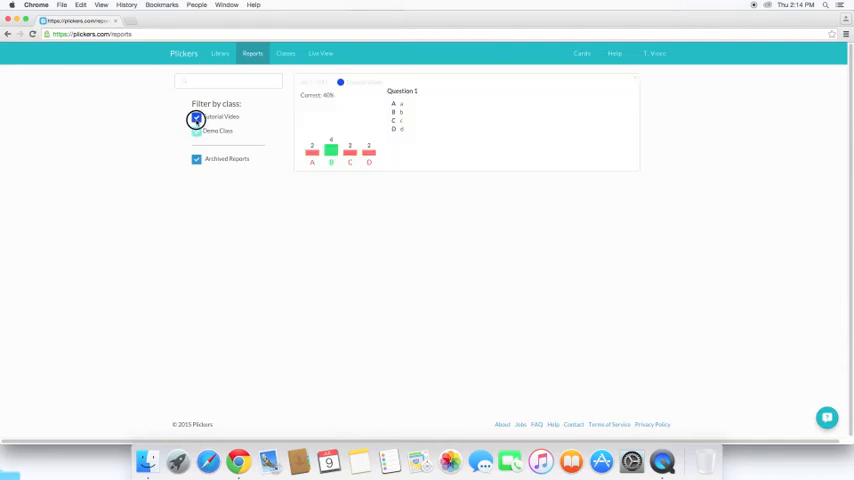
pyautogui.click(196, 117)
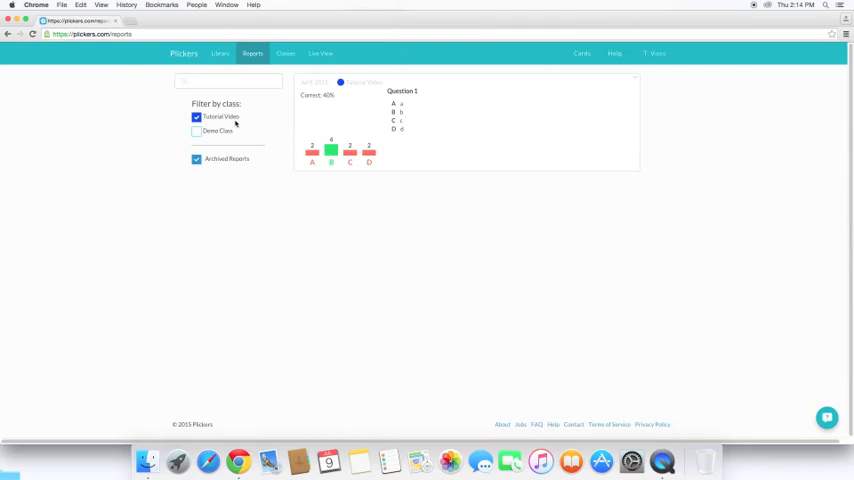
pyautogui.moveTo(469, 253)
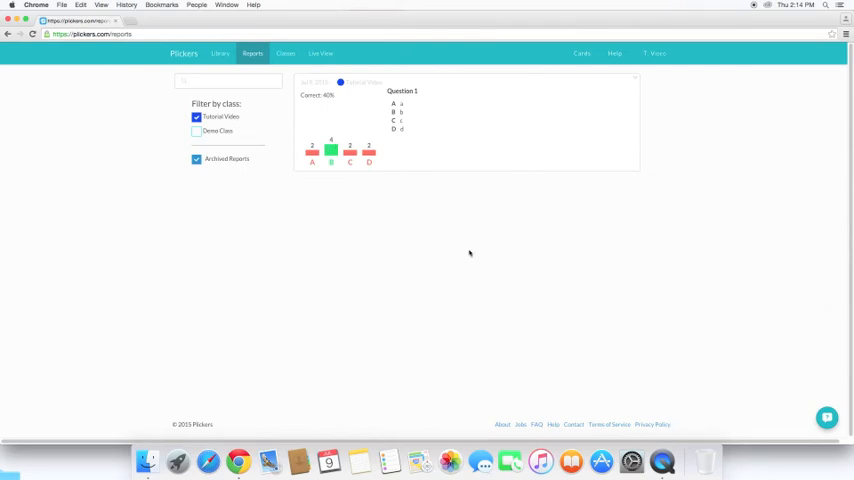
pyautogui.moveTo(232, 120)
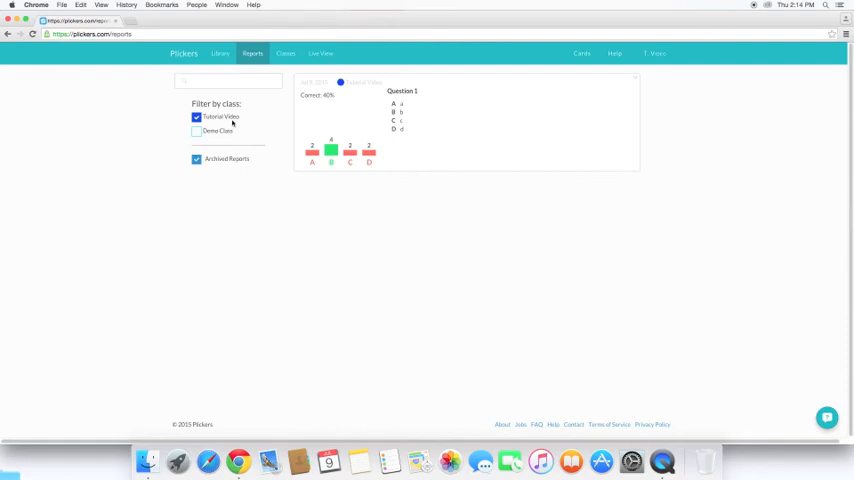
pyautogui.moveTo(255, 124)
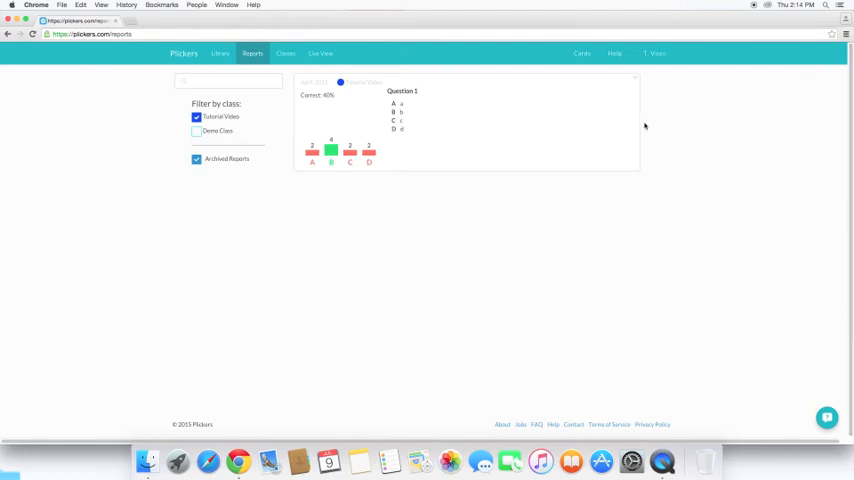
pyautogui.click(578, 52)
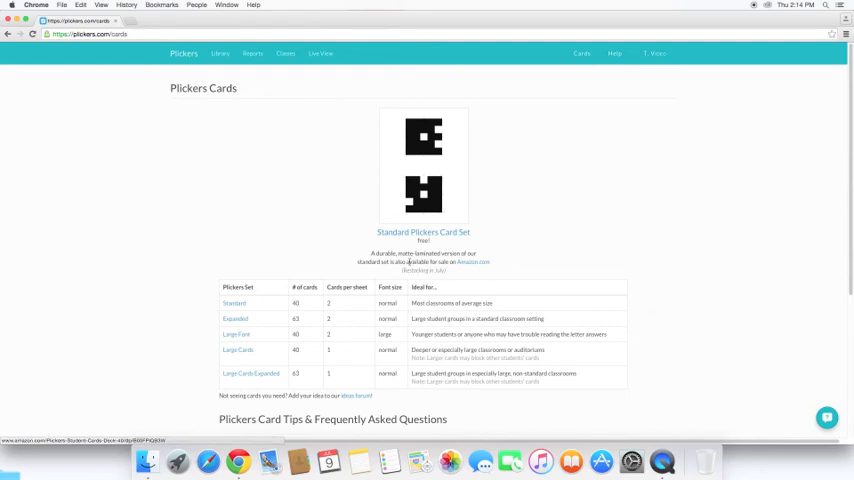
pyautogui.moveTo(460, 266)
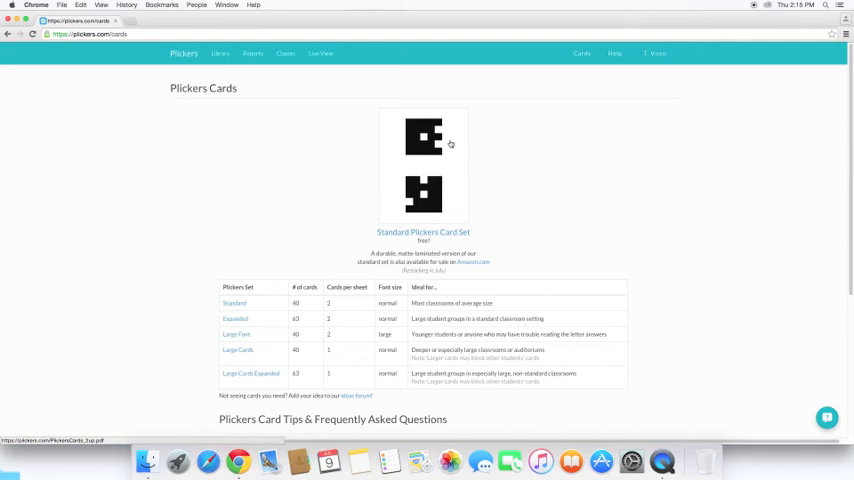
pyautogui.moveTo(371, 253)
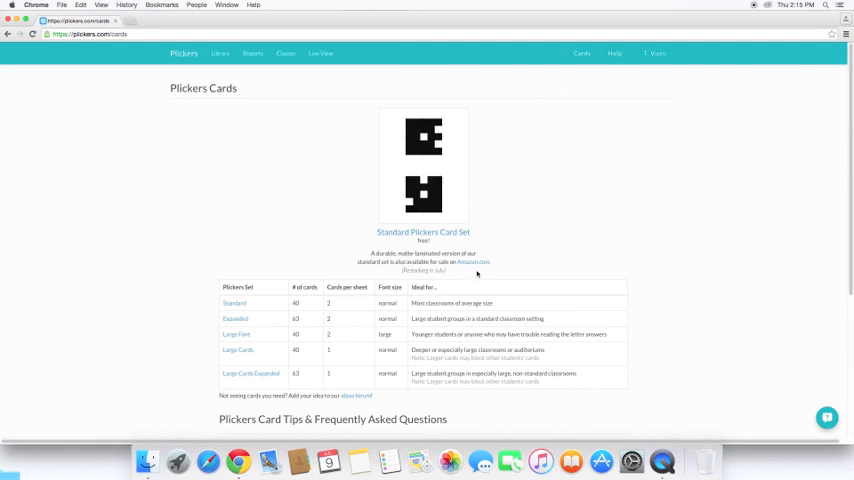
pyautogui.moveTo(449, 276)
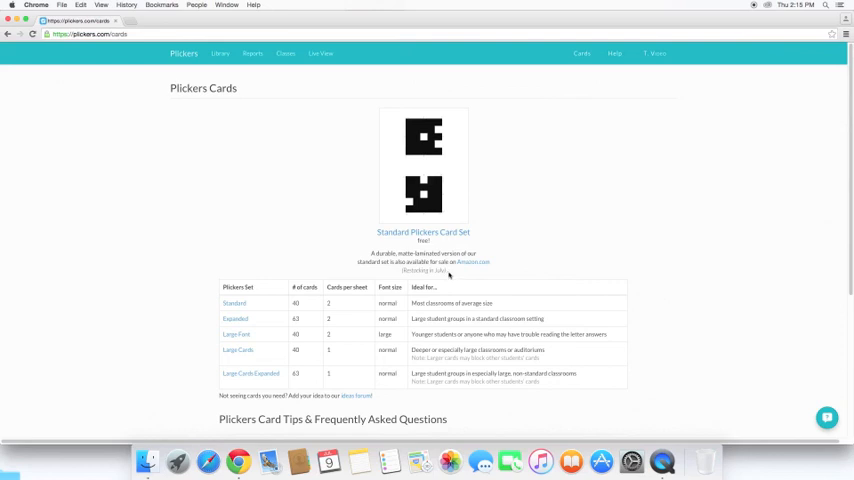
pyautogui.moveTo(454, 278)
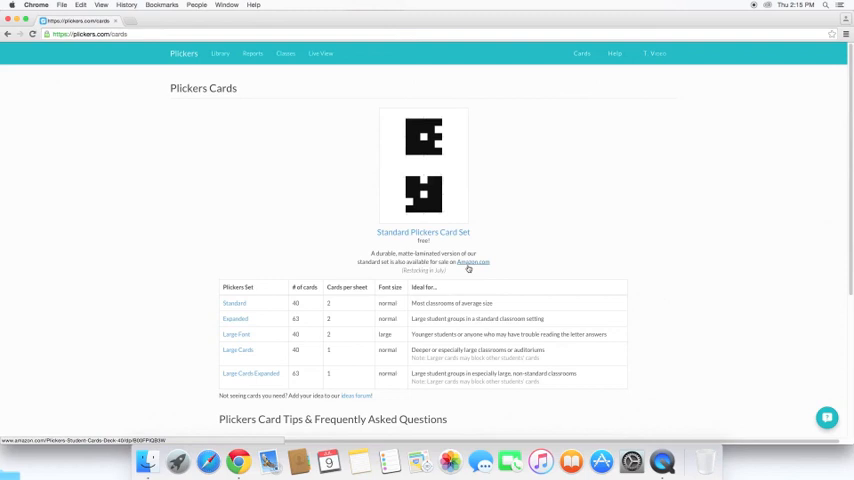
# Step: Go to the Amazon listing for the Plickers Student Cards deck of 40 from the Standard card set
pyautogui.click(471, 262)
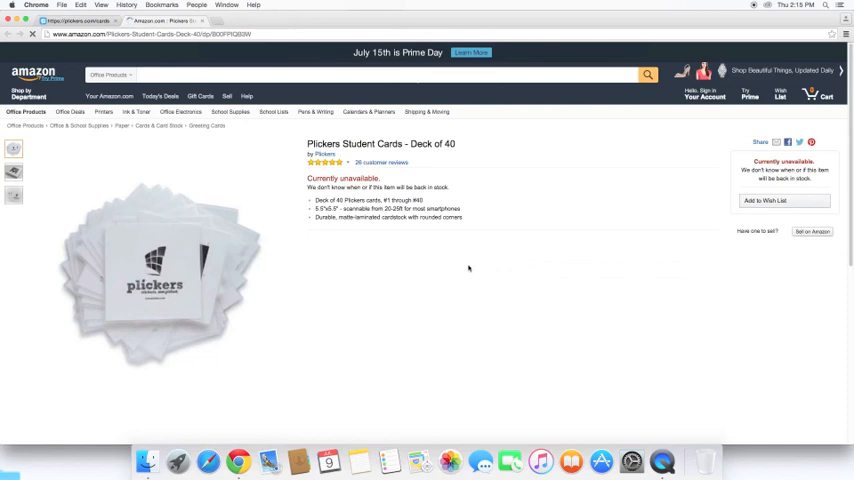